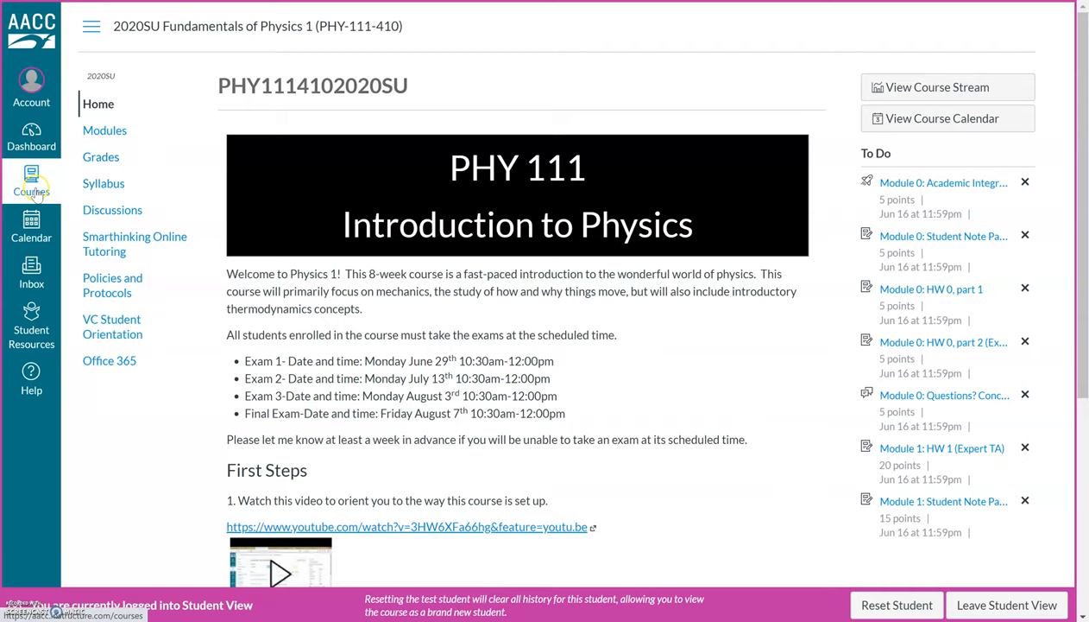
{"action": "left_click", "coordinate": [31, 182]}
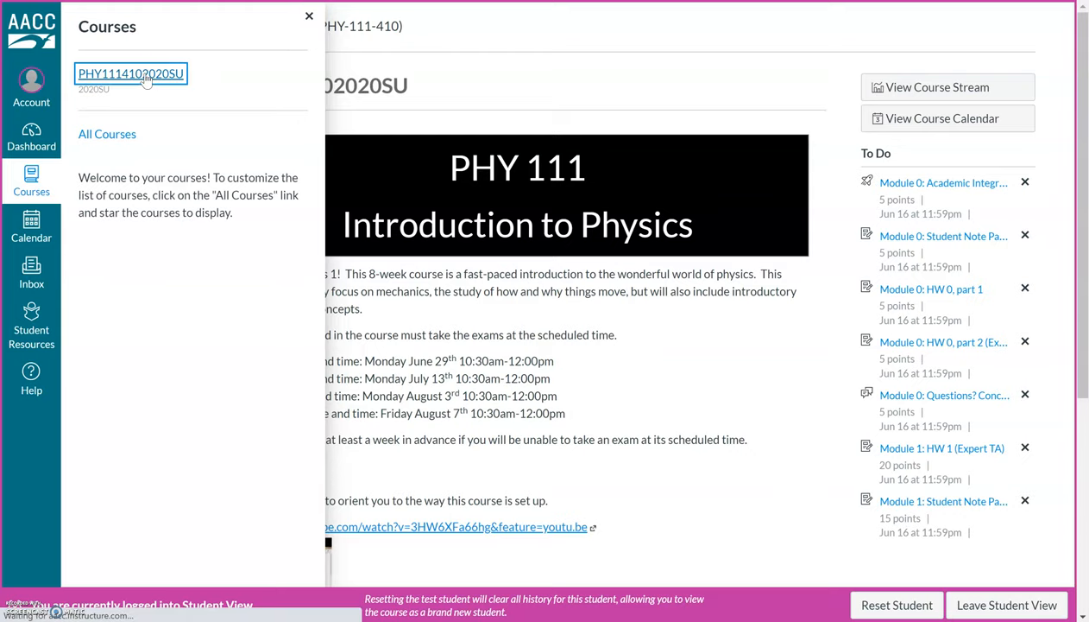
{"action": "left_click", "coordinate": [131, 72]}
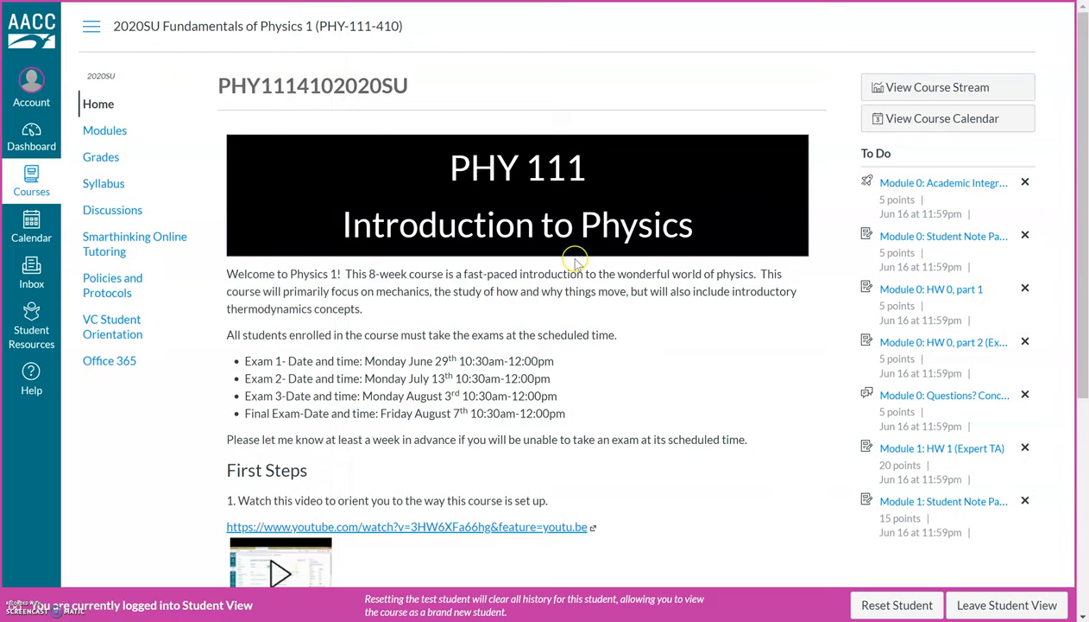
{"action": "mouse_move", "coordinate": [529, 371]}
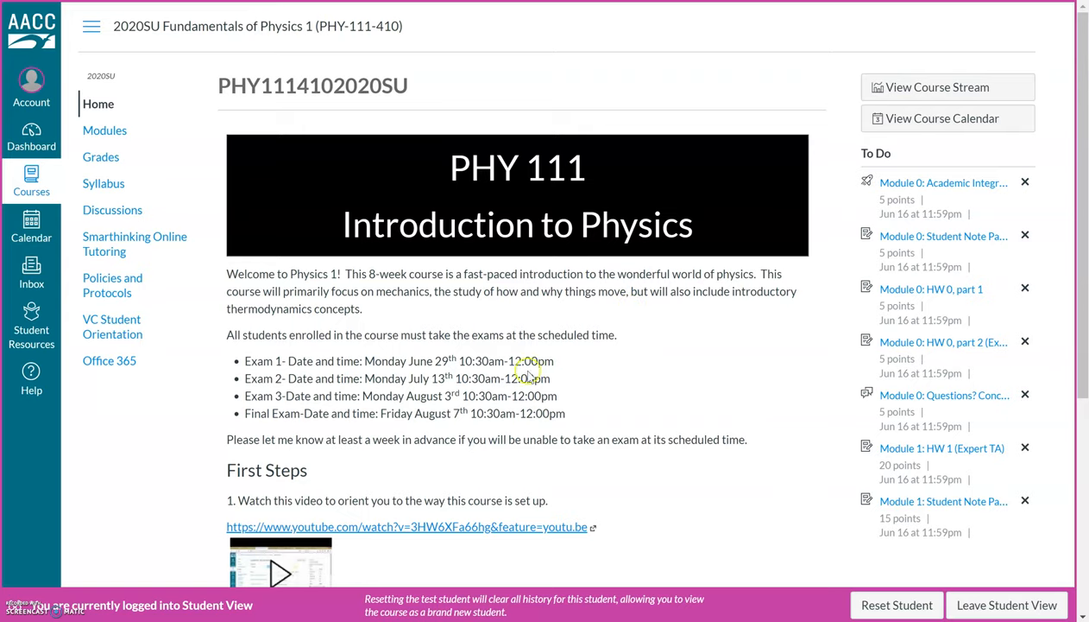
{"action": "scroll", "scroll_direction": "down", "scroll_amount": 3}
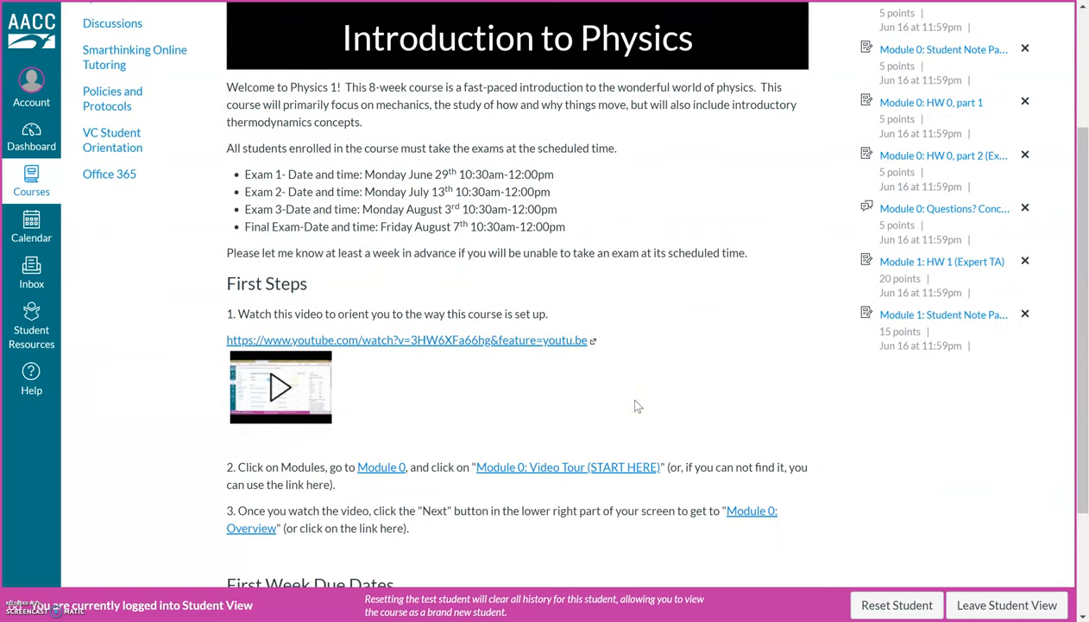
{"action": "scroll", "scroll_direction": "down", "scroll_amount": 3}
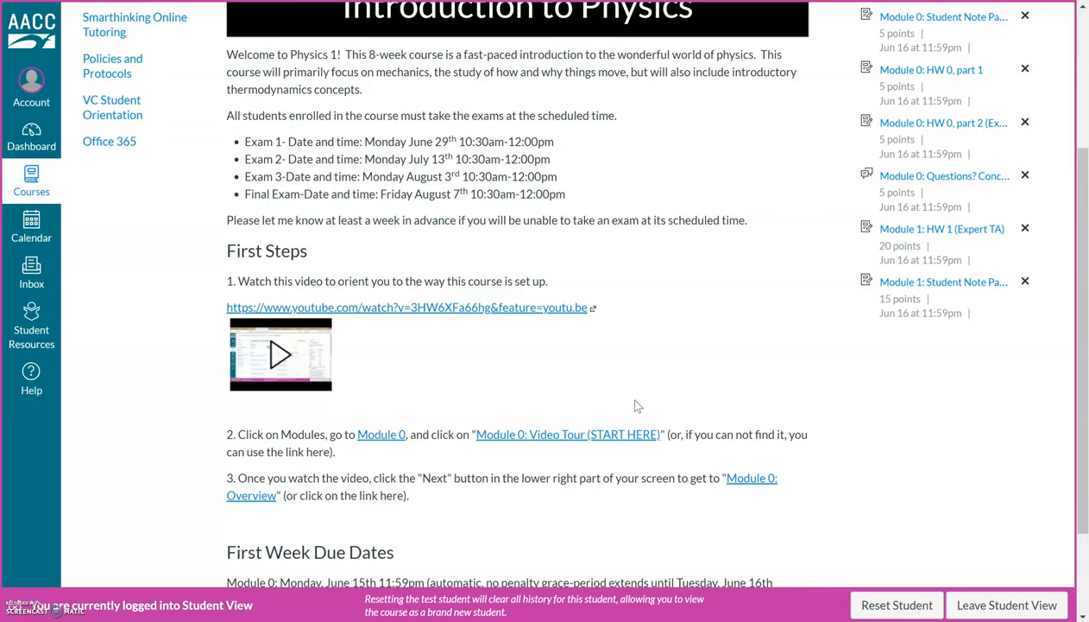
{"action": "scroll", "scroll_direction": "down", "scroll_amount": 3}
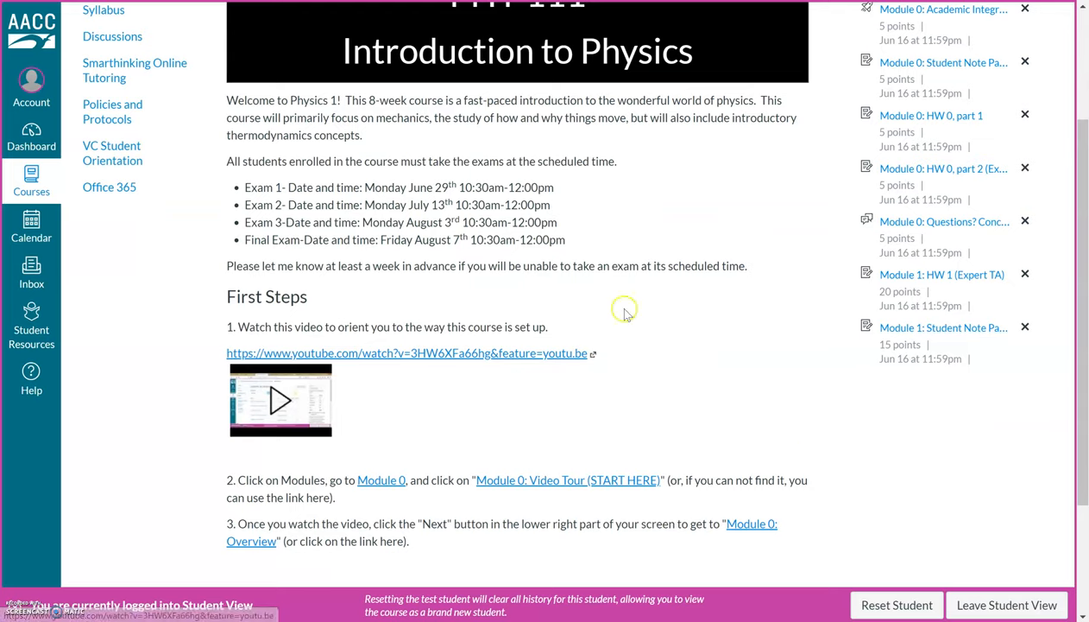
{"action": "mouse_move", "coordinate": [525, 407]}
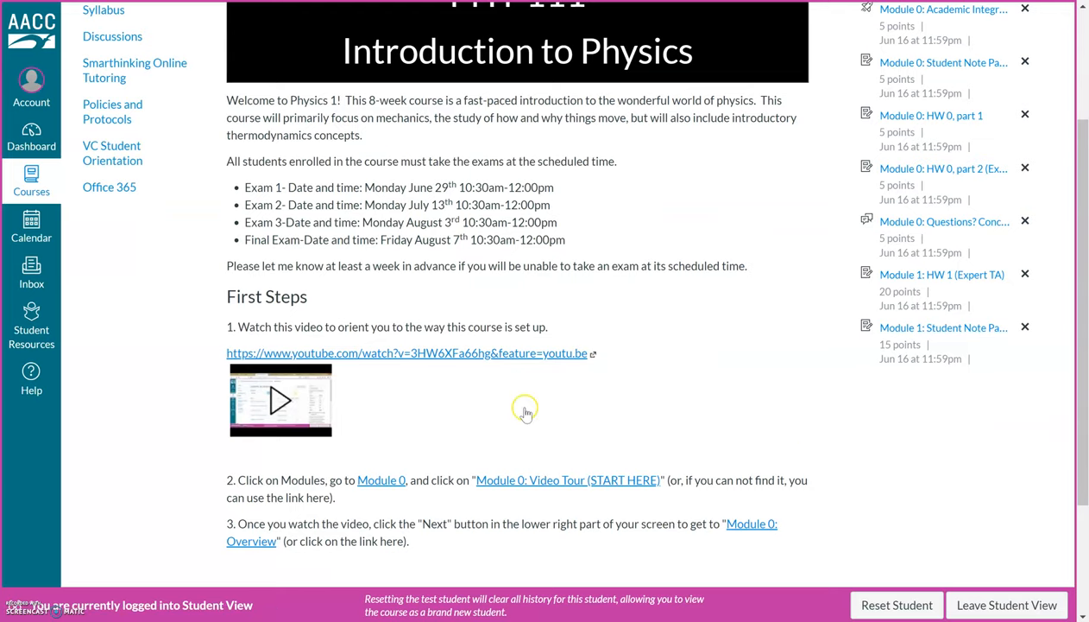
{"action": "mouse_move", "coordinate": [344, 283]}
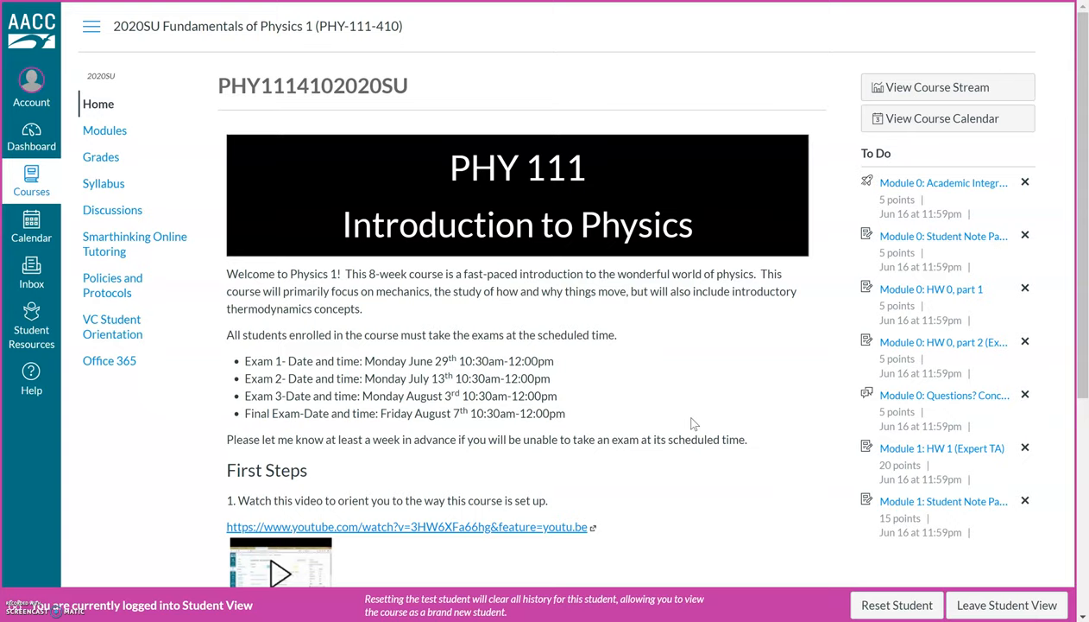
{"action": "mouse_move", "coordinate": [706, 446]}
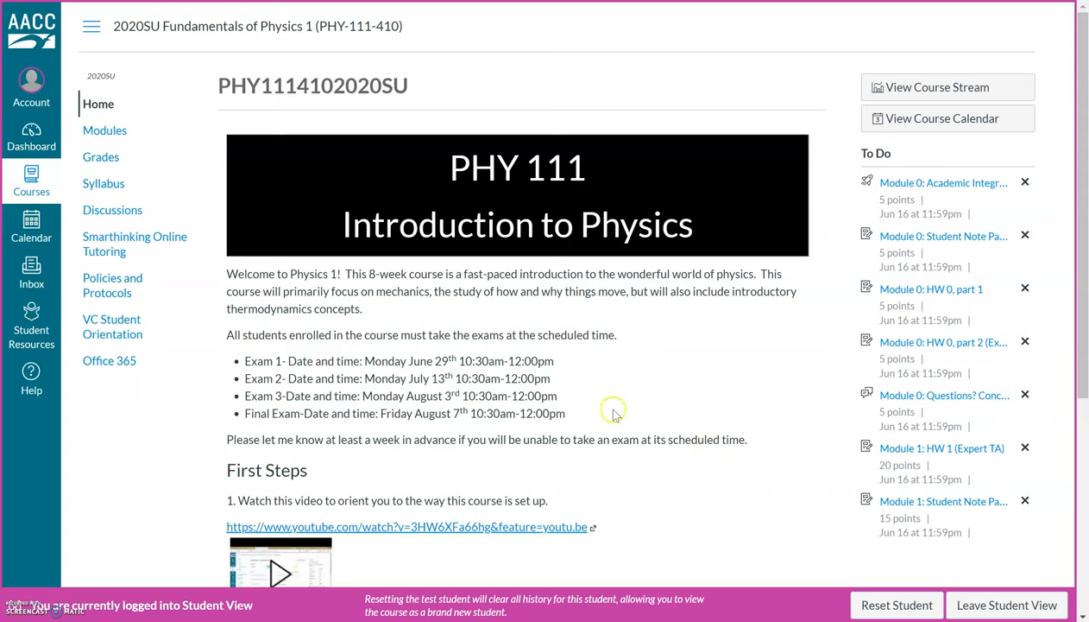
{"action": "mouse_move", "coordinate": [566, 419]}
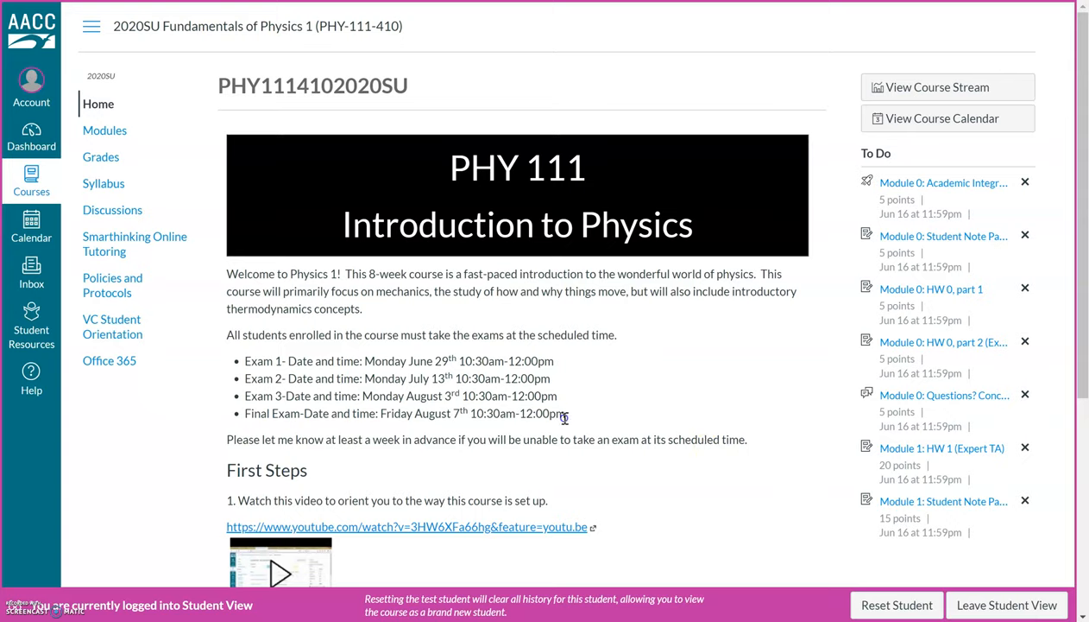
Step: Highlight the Exam 1 time 10:30am-12:00pm and the sentence about missing a scheduled exam
{"action": "left_click_drag", "start_coordinate": [245, 361], "coordinate": [566, 412]}
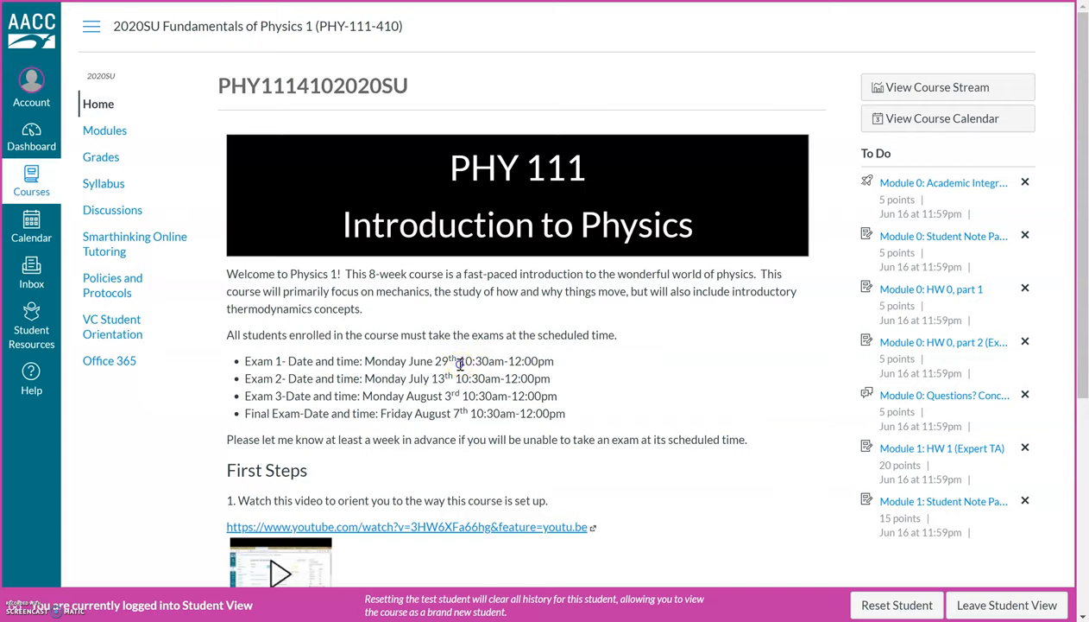
{"action": "left_click_drag", "start_coordinate": [460, 361], "coordinate": [554, 360]}
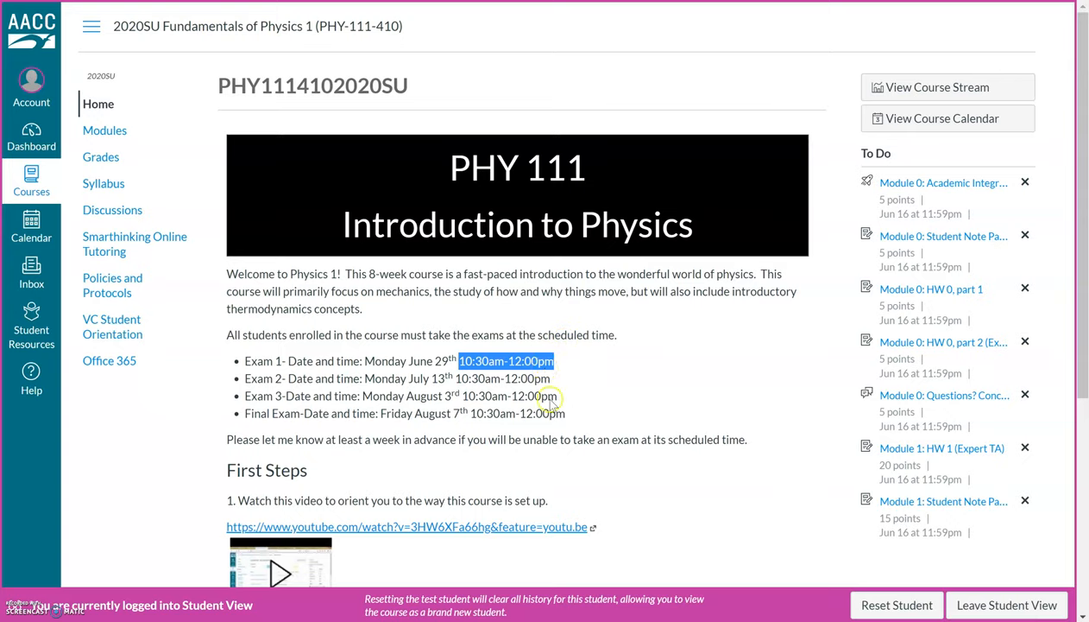
{"action": "mouse_move", "coordinate": [753, 442]}
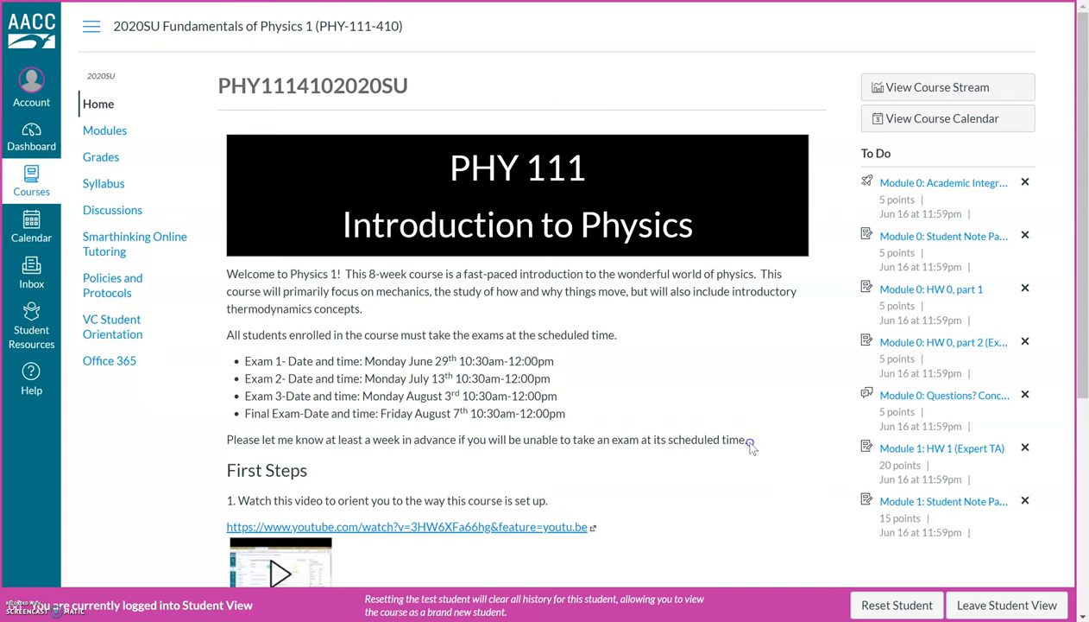
{"action": "left_click_drag", "start_coordinate": [332, 440], "coordinate": [745, 441]}
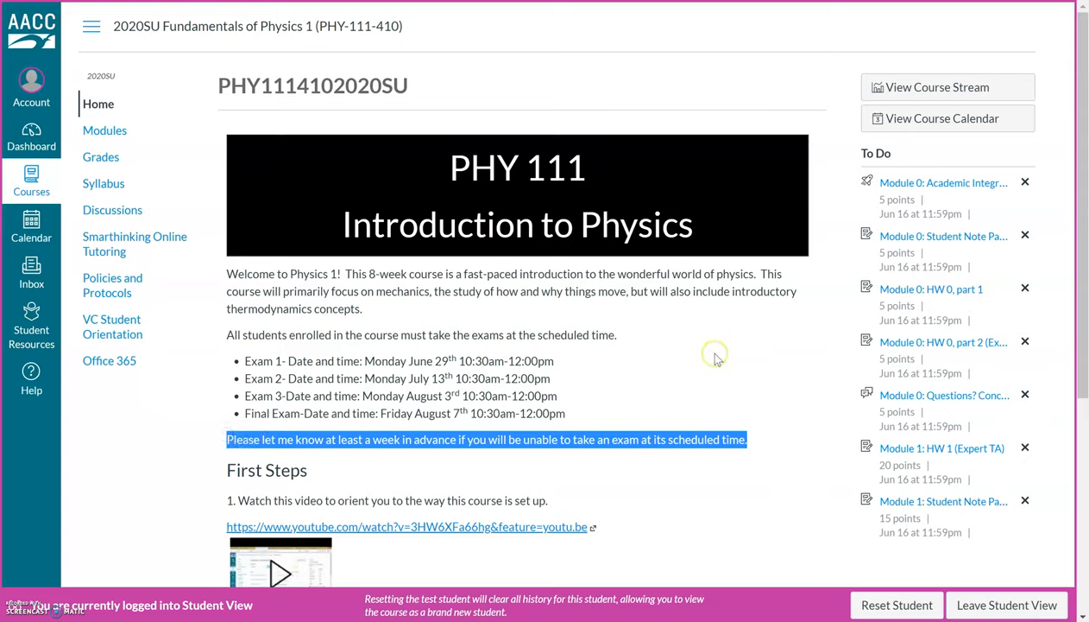
{"action": "mouse_move", "coordinate": [715, 354]}
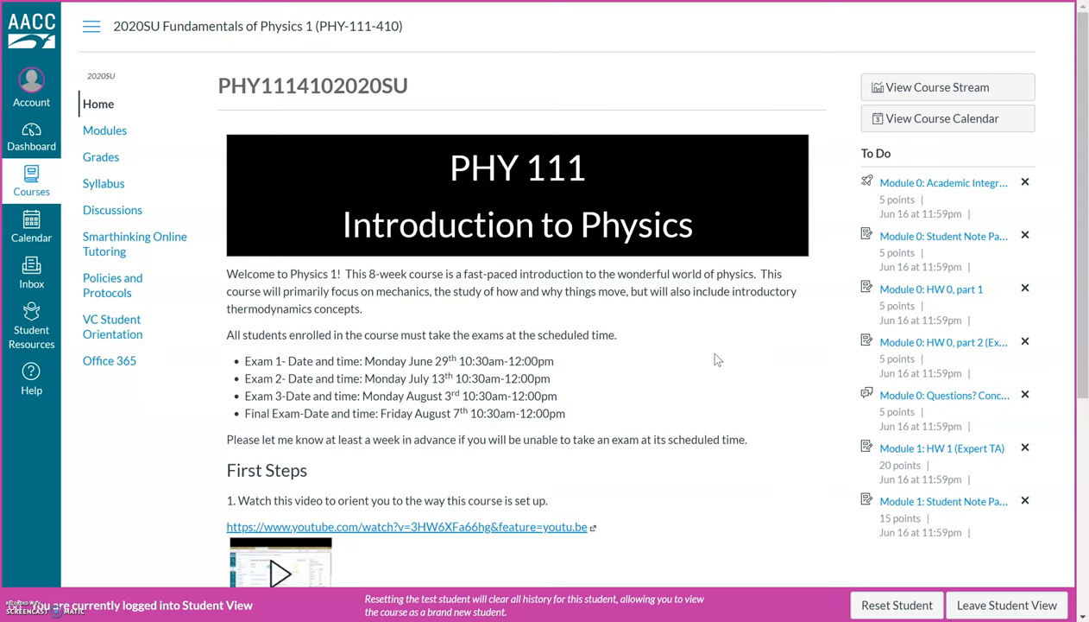
{"action": "mouse_move", "coordinate": [749, 407]}
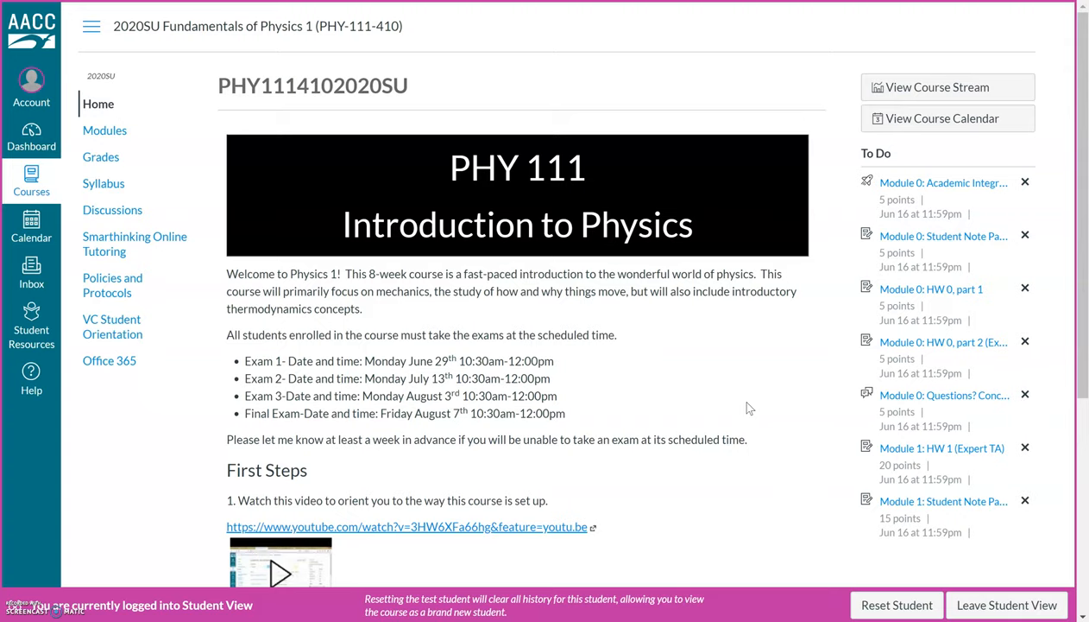
Step: Open the Module 0: Academic Integrity Quiz from the To Do sidebar
{"action": "scroll", "scroll_direction": "down", "scroll_amount": 3}
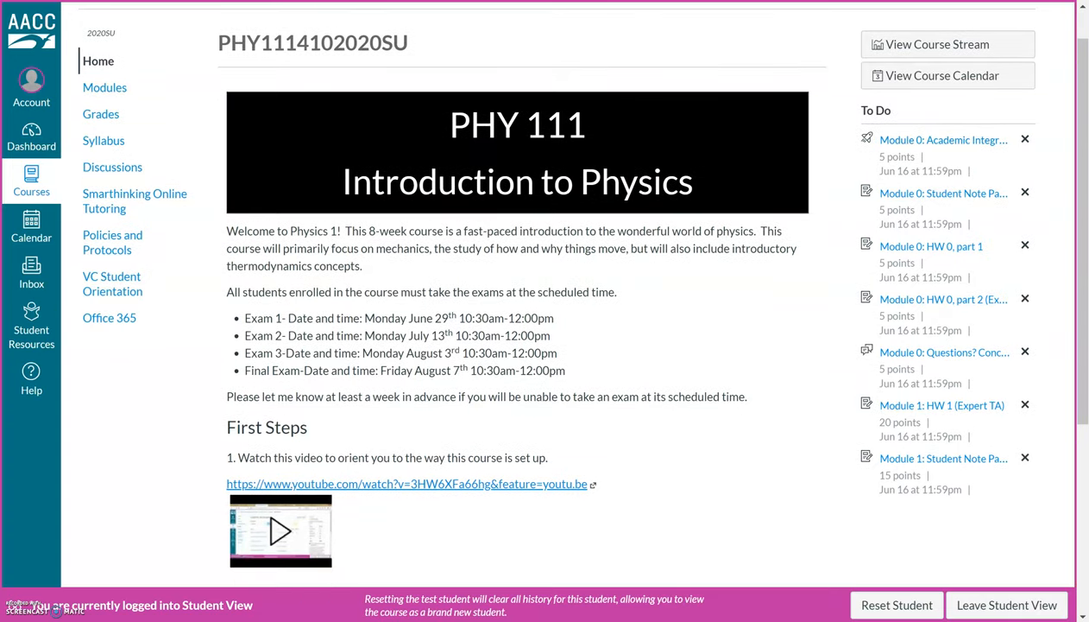
{"action": "mouse_move", "coordinate": [895, 117]}
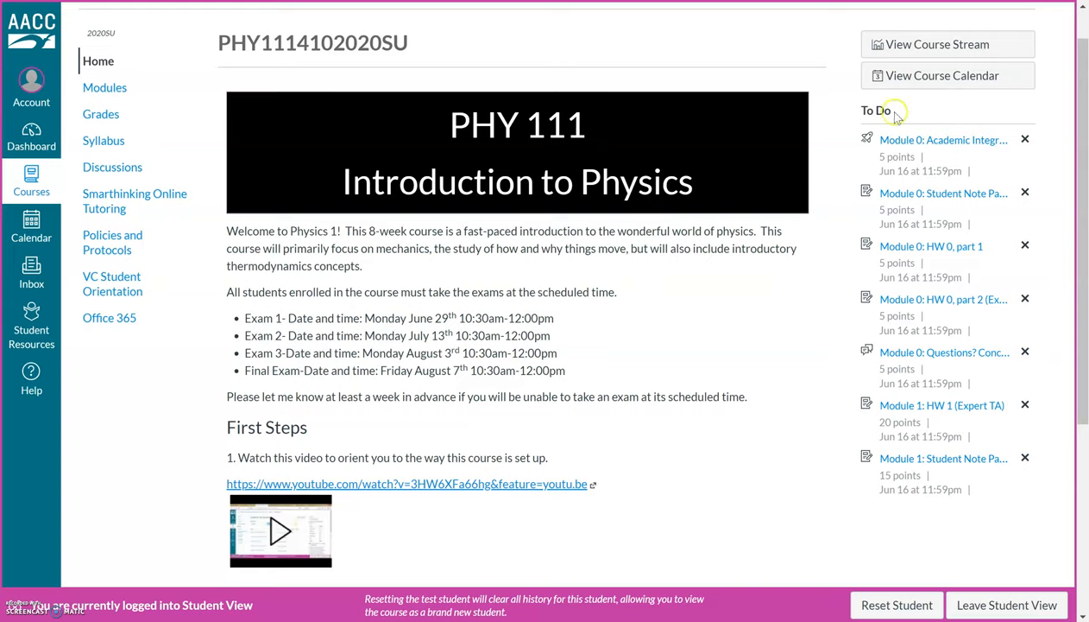
{"action": "mouse_move", "coordinate": [880, 114]}
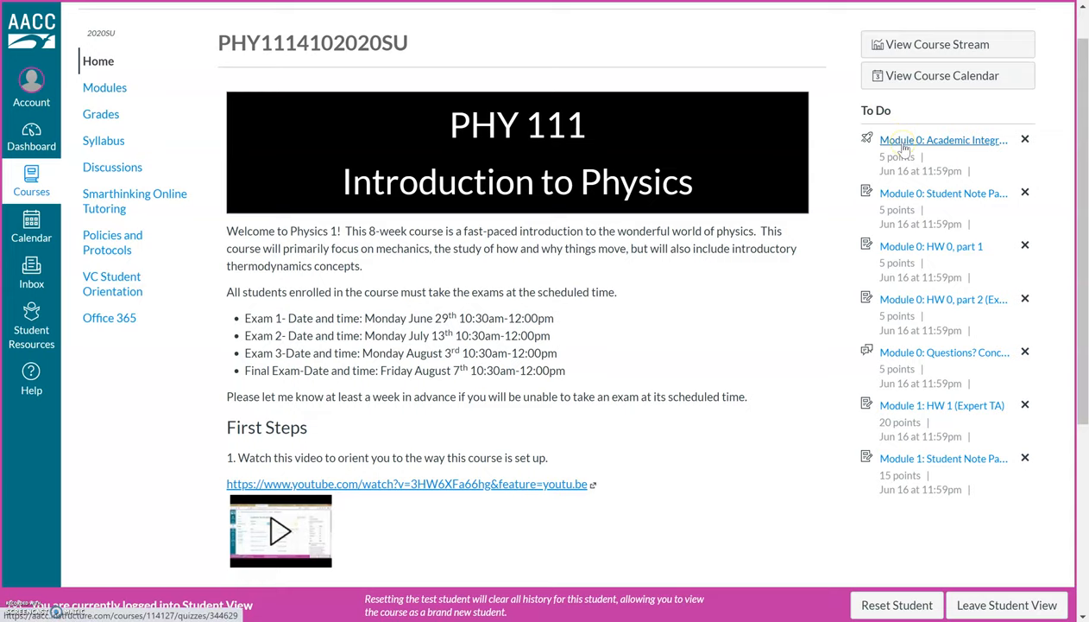
{"action": "left_click", "coordinate": [943, 138]}
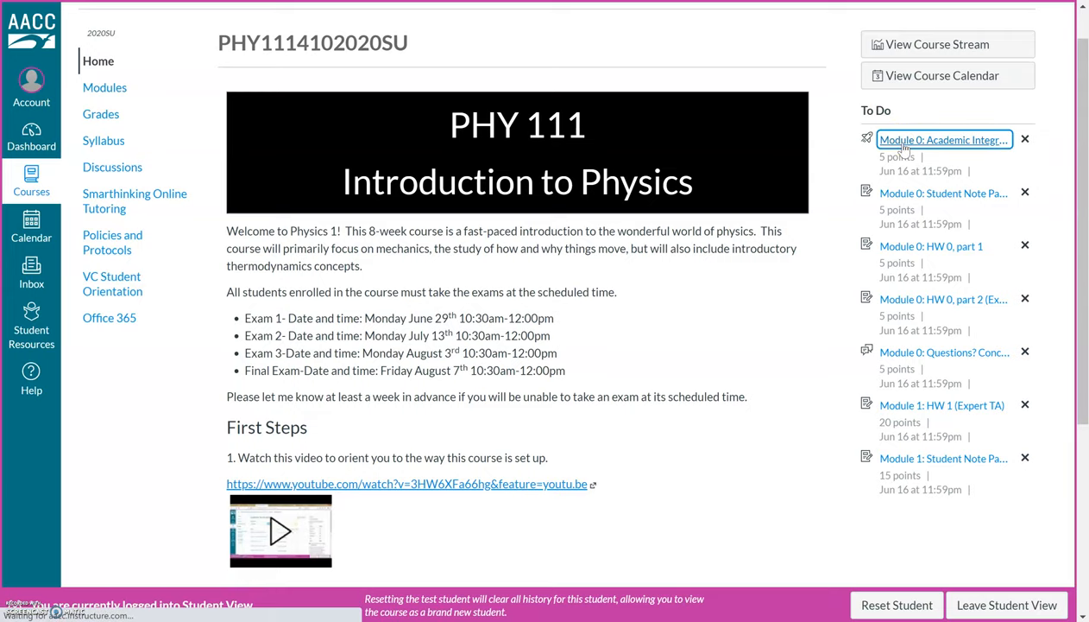
{"action": "left_click", "coordinate": [942, 138]}
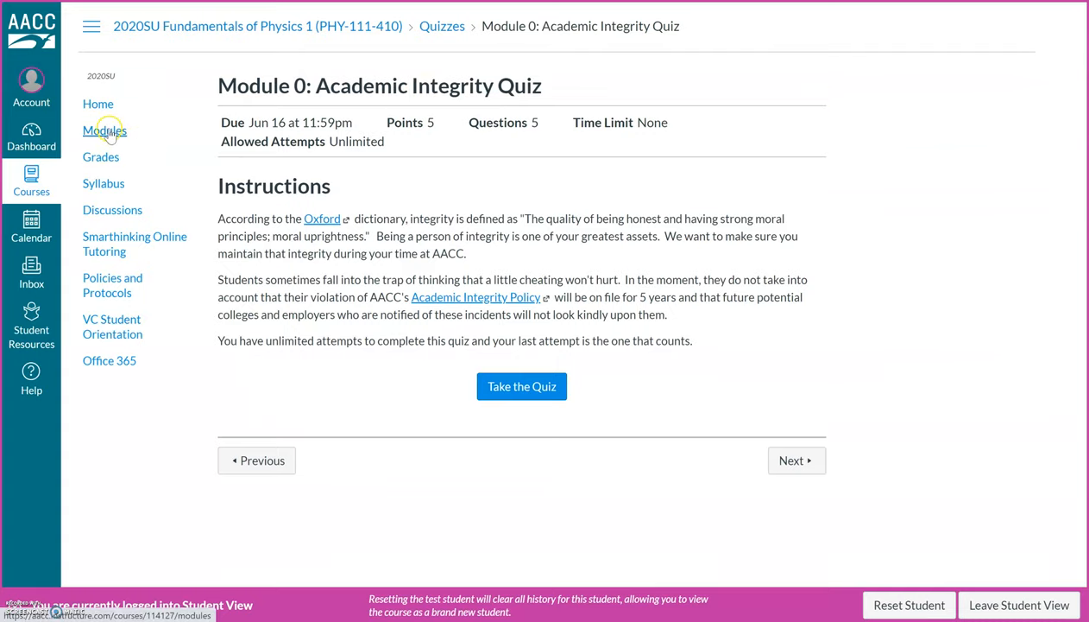
Step: Go to the course Modules list showing the Module 0: Getting Started items
{"action": "left_click", "coordinate": [103, 132]}
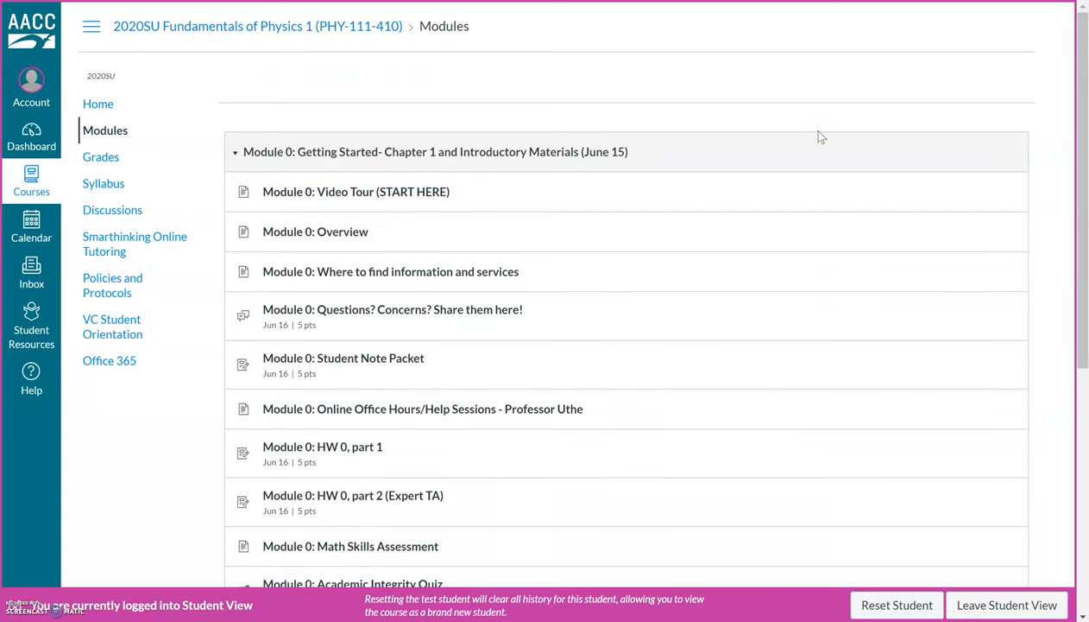
{"action": "mouse_move", "coordinate": [620, 112]}
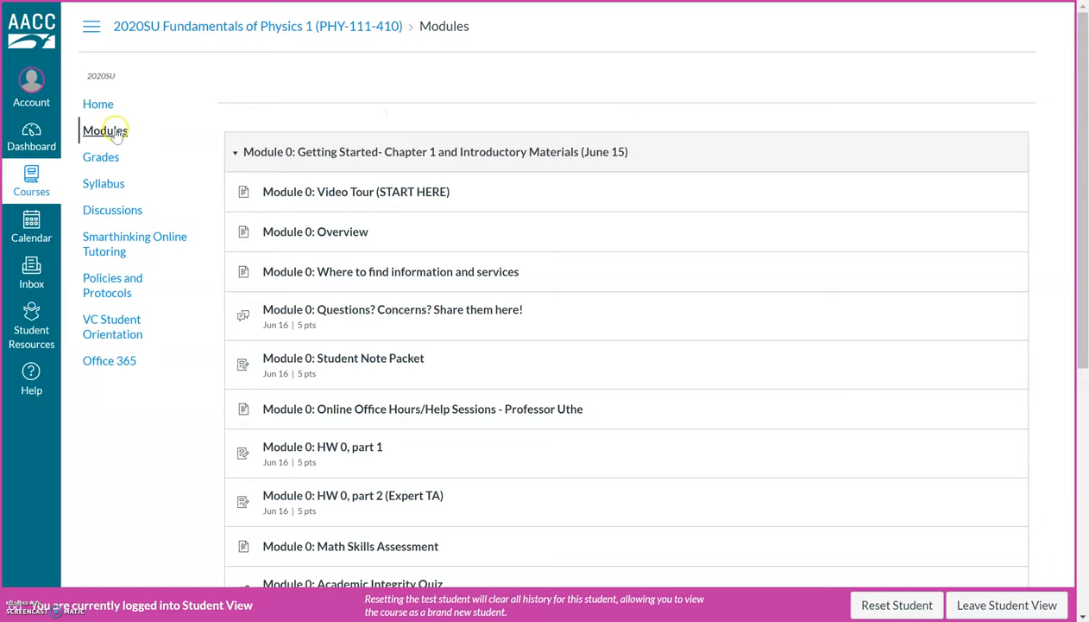
{"action": "mouse_move", "coordinate": [104, 131]}
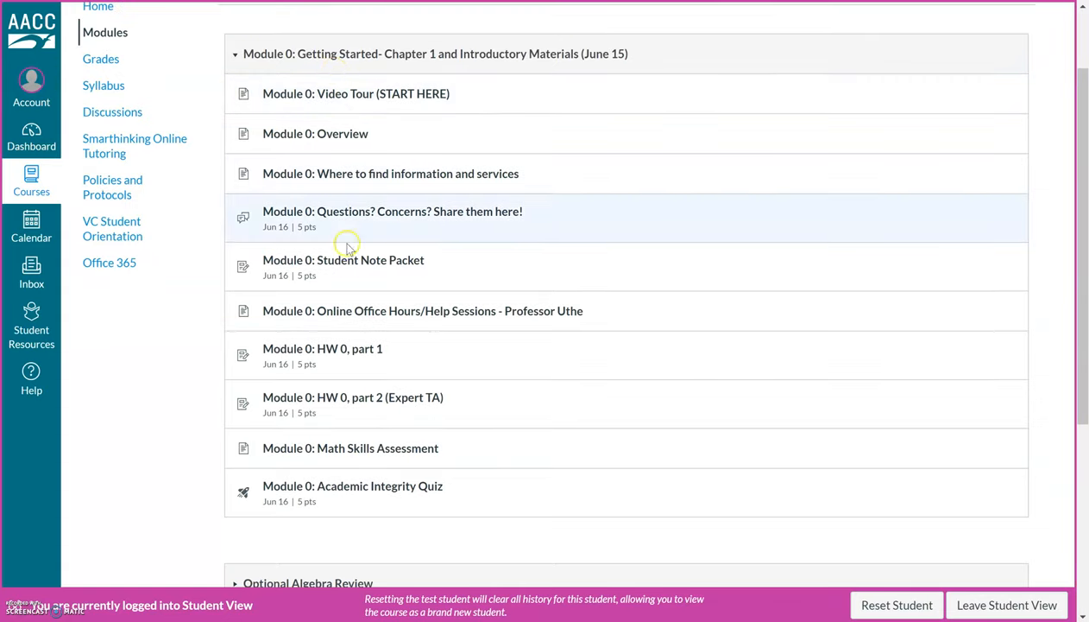
{"action": "mouse_move", "coordinate": [390, 480]}
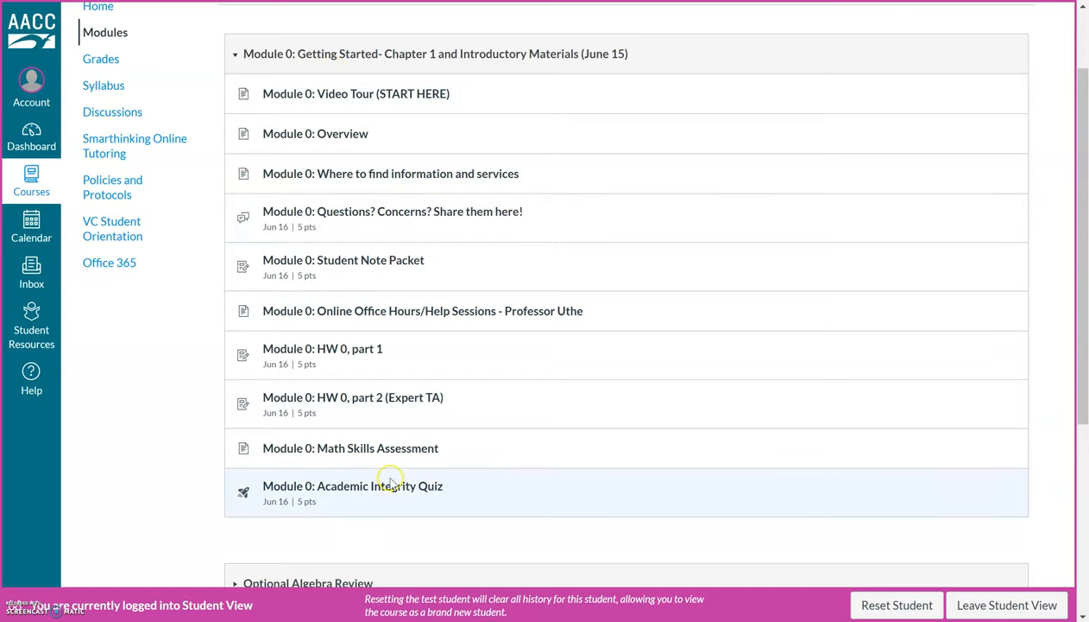
{"action": "mouse_move", "coordinate": [394, 447]}
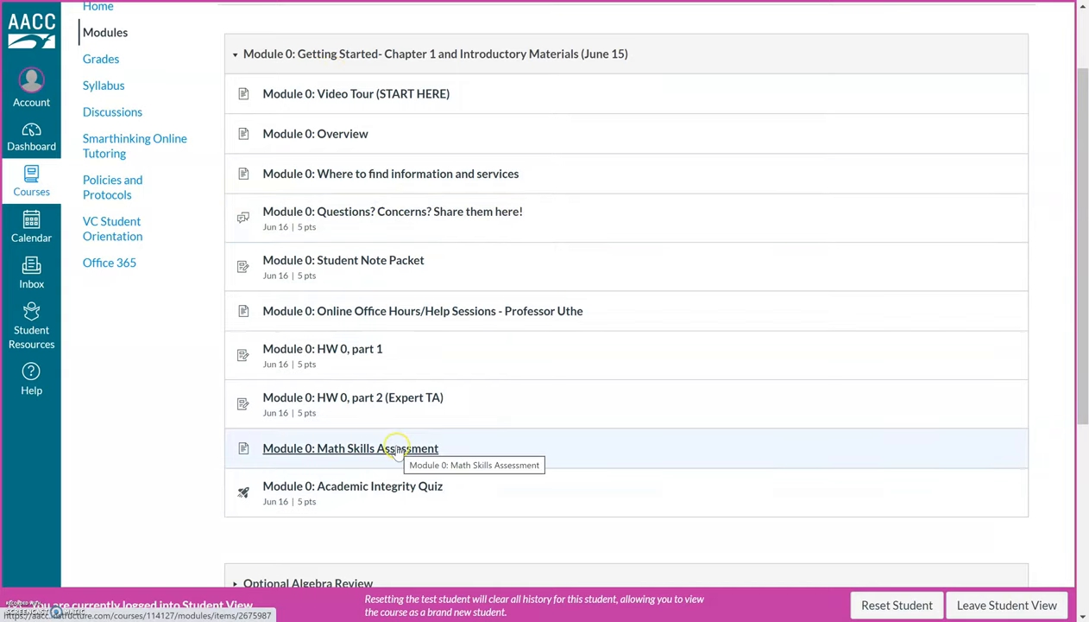
{"action": "mouse_move", "coordinate": [475, 94]}
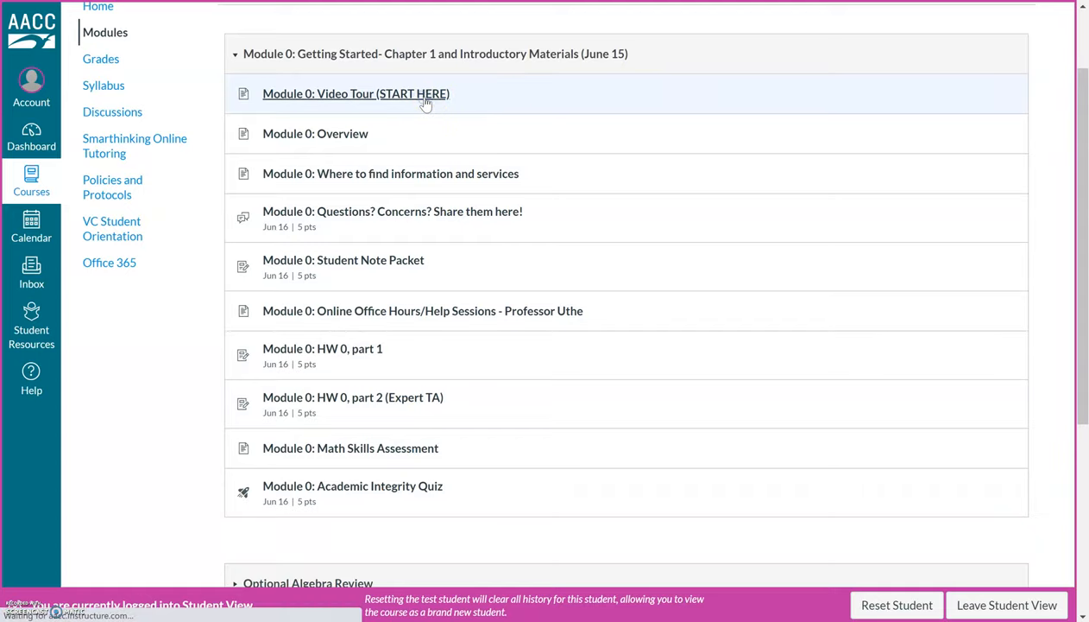
{"action": "left_click", "coordinate": [356, 93]}
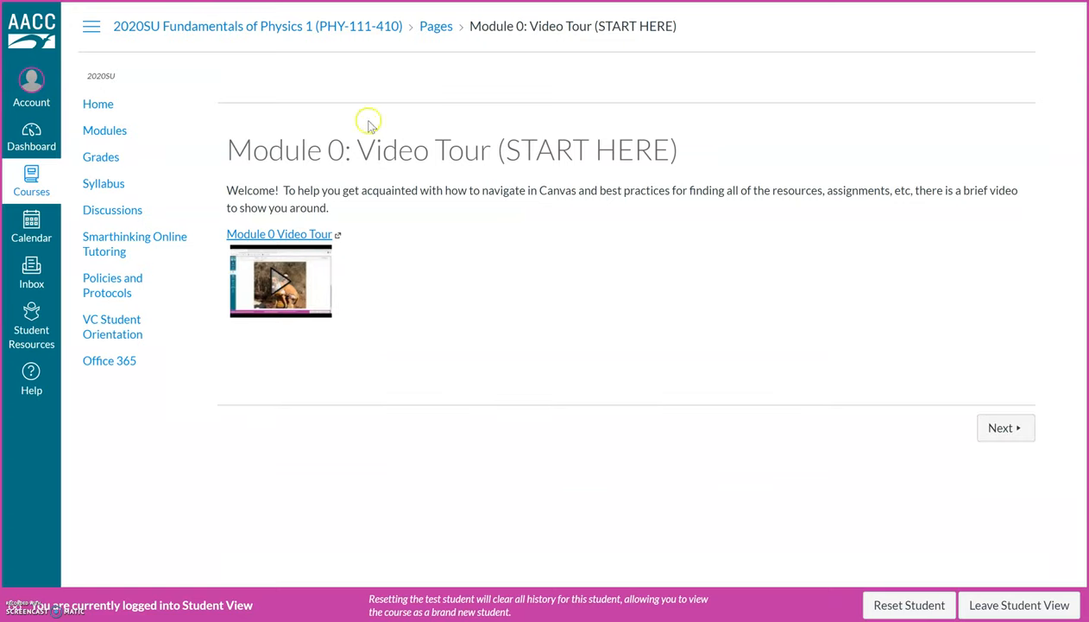
{"action": "mouse_move", "coordinate": [635, 323]}
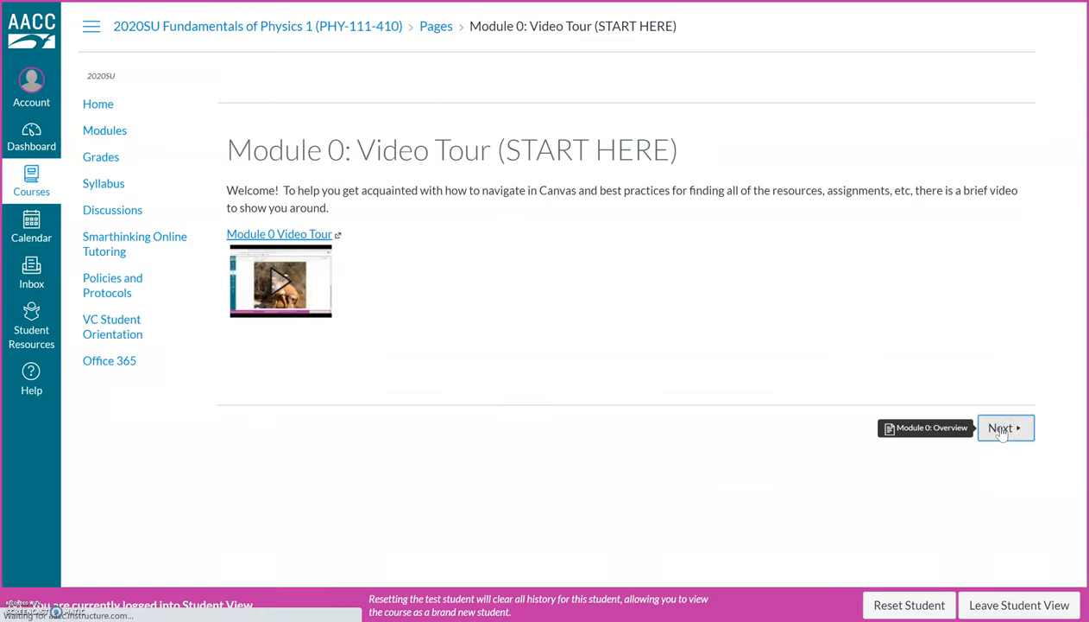
{"action": "left_click", "coordinate": [1004, 428]}
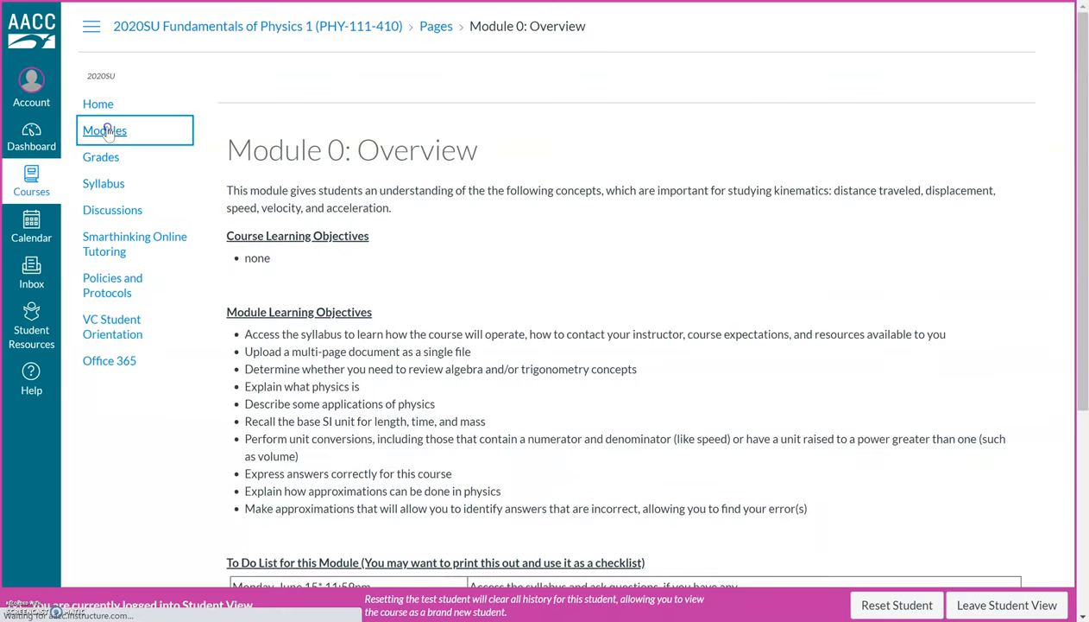
{"action": "left_click", "coordinate": [104, 131]}
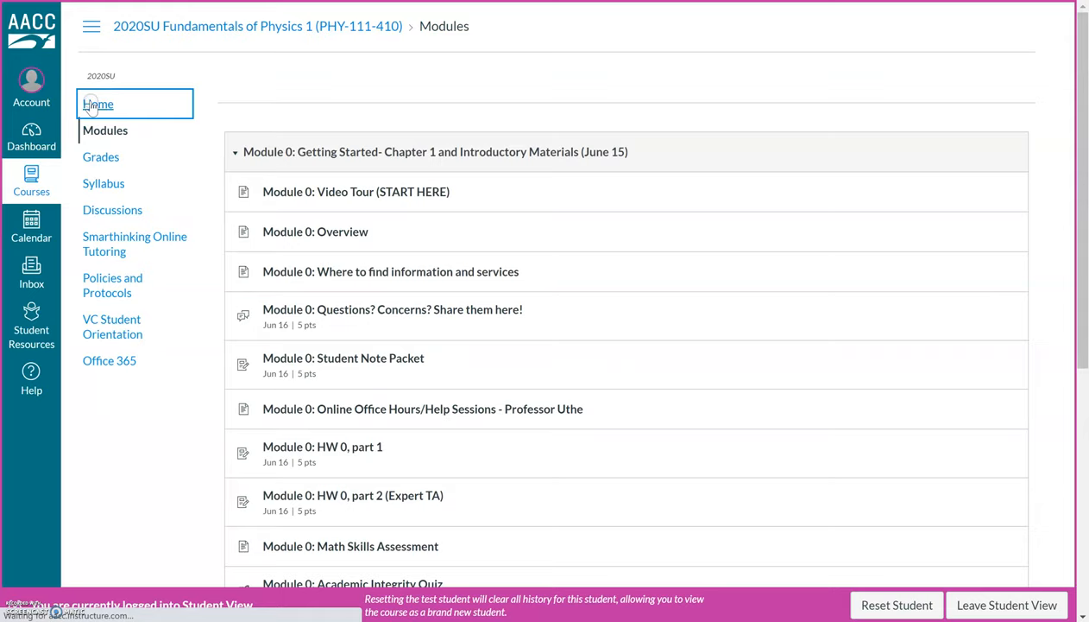
{"action": "left_click", "coordinate": [96, 103]}
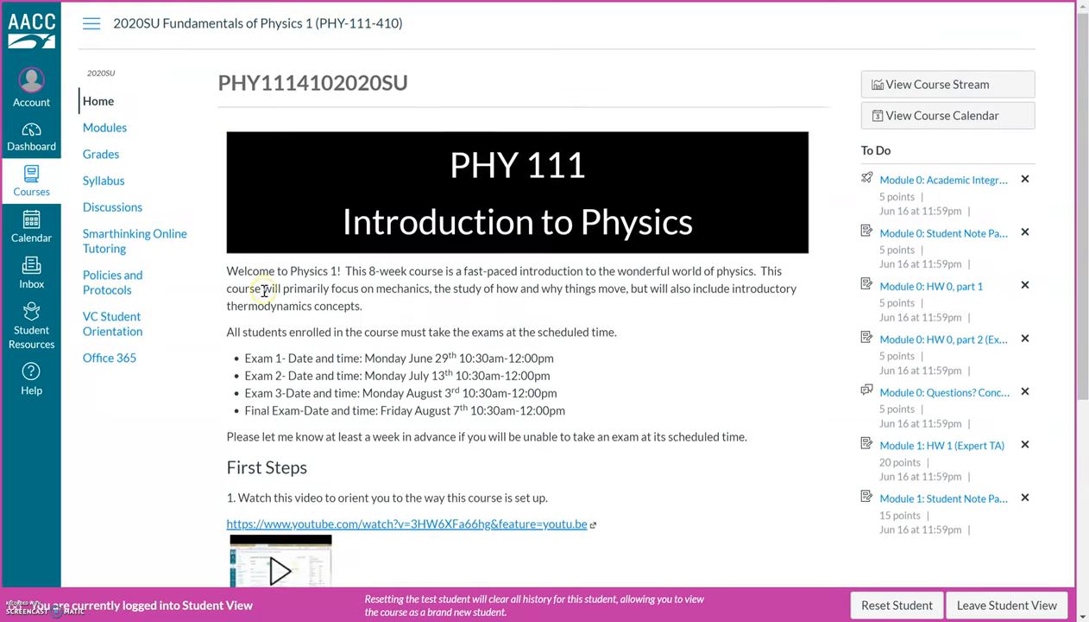
Step: Open the PHY 111 Course Syllabus with its June 2020 calendar and assignment weights
{"action": "scroll", "scroll_direction": "down", "scroll_amount": 3}
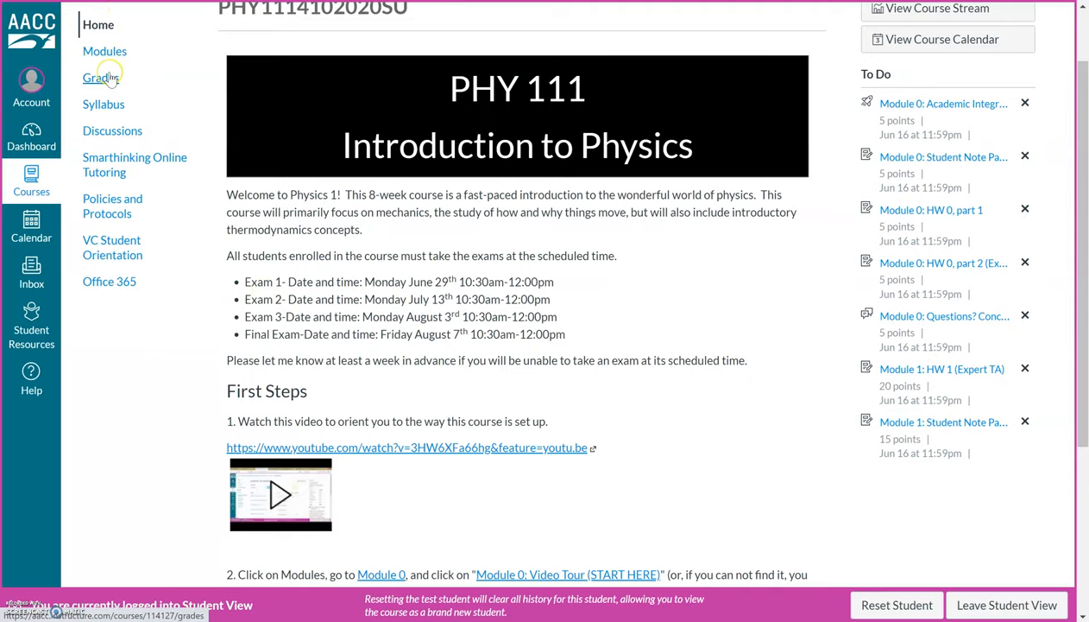
{"action": "mouse_move", "coordinate": [104, 103]}
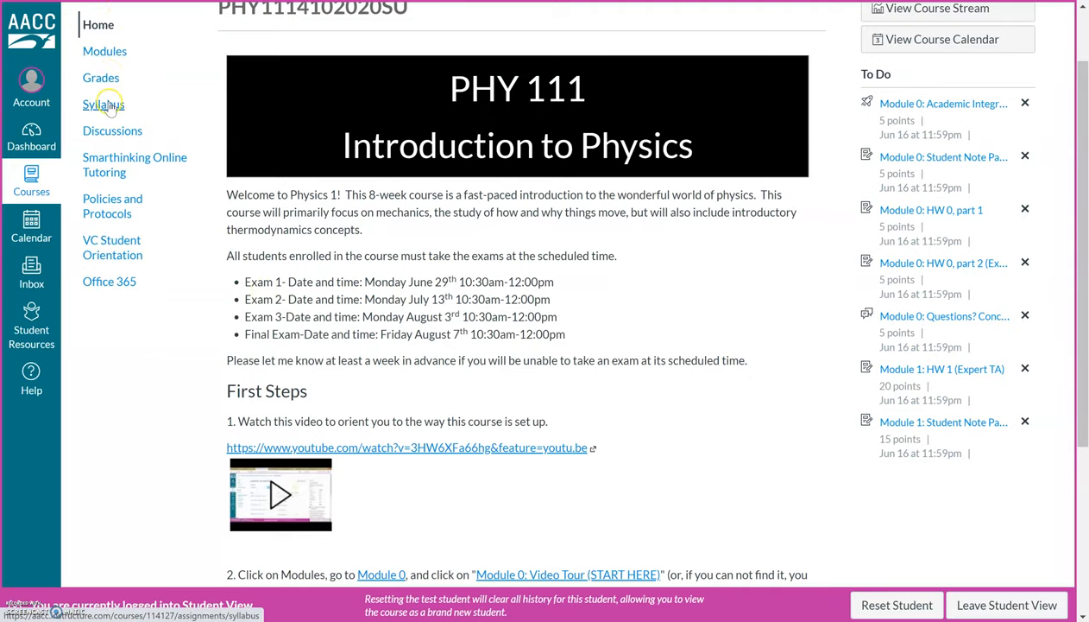
{"action": "left_click", "coordinate": [103, 105]}
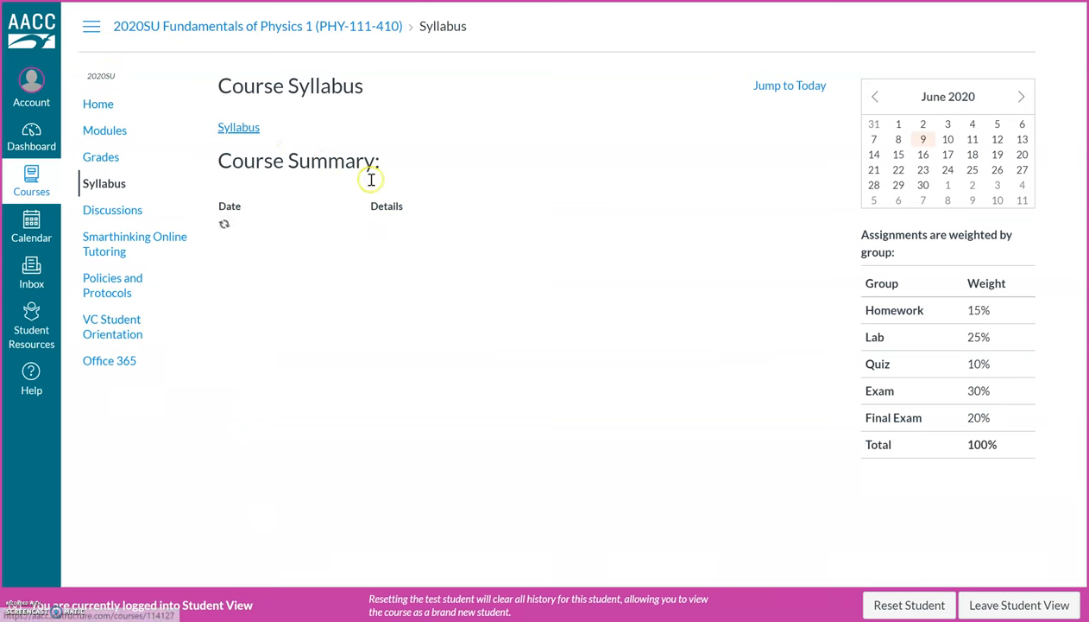
{"action": "left_click", "coordinate": [238, 127]}
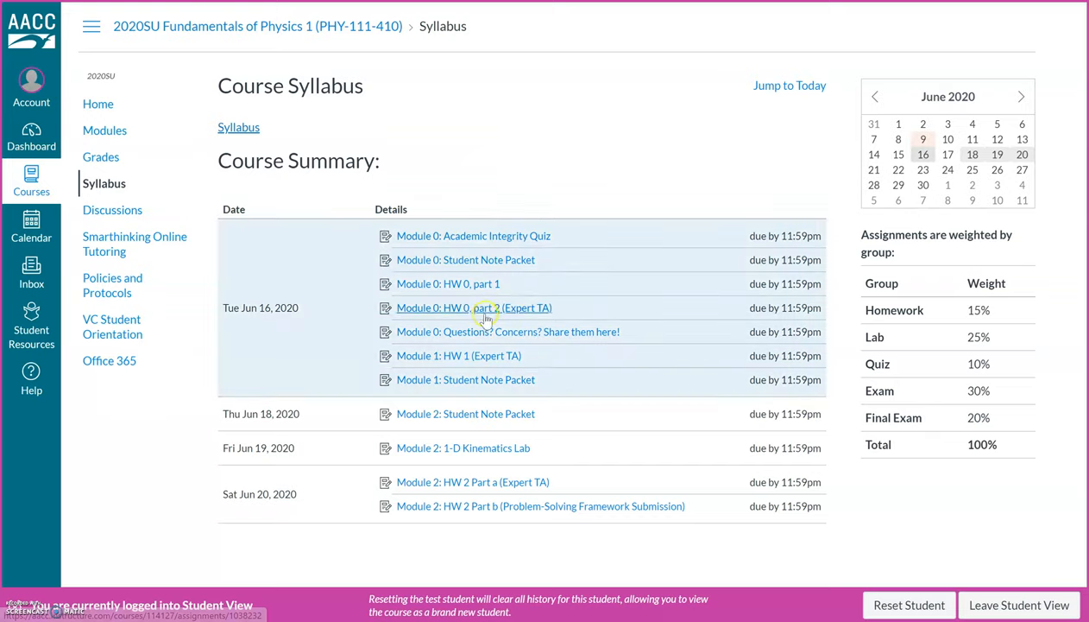
{"action": "mouse_move", "coordinate": [498, 207]}
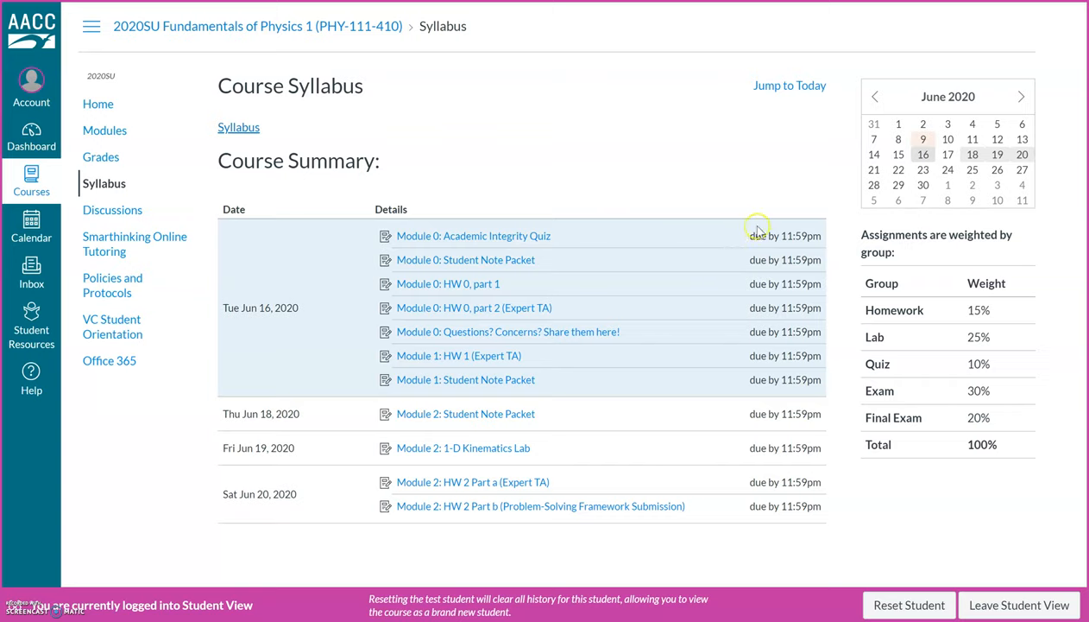
{"action": "mouse_move", "coordinate": [724, 234]}
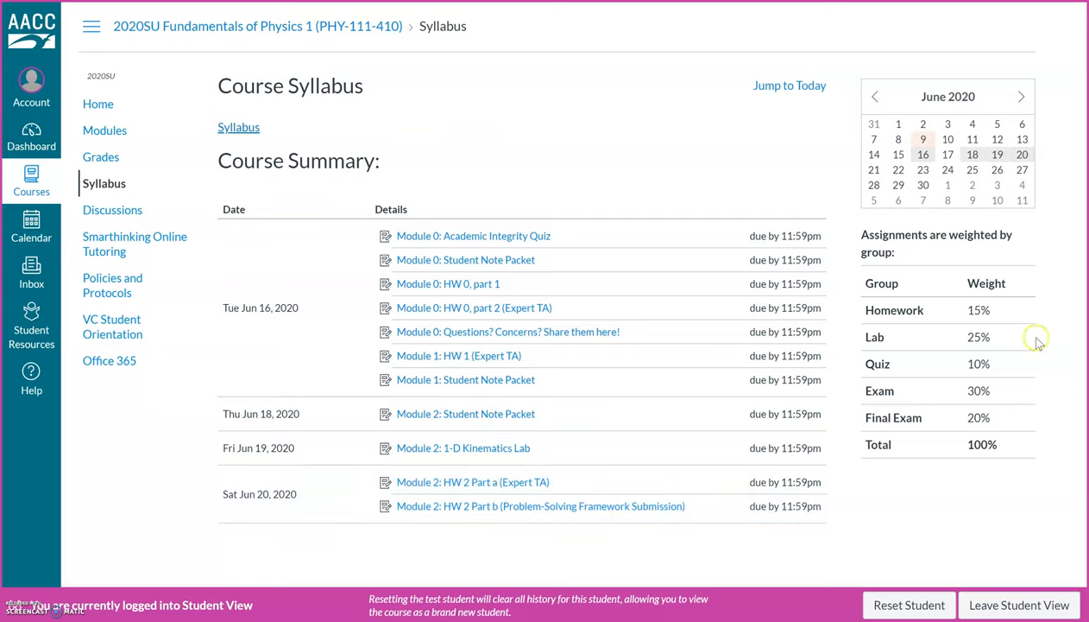
{"action": "mouse_move", "coordinate": [946, 449]}
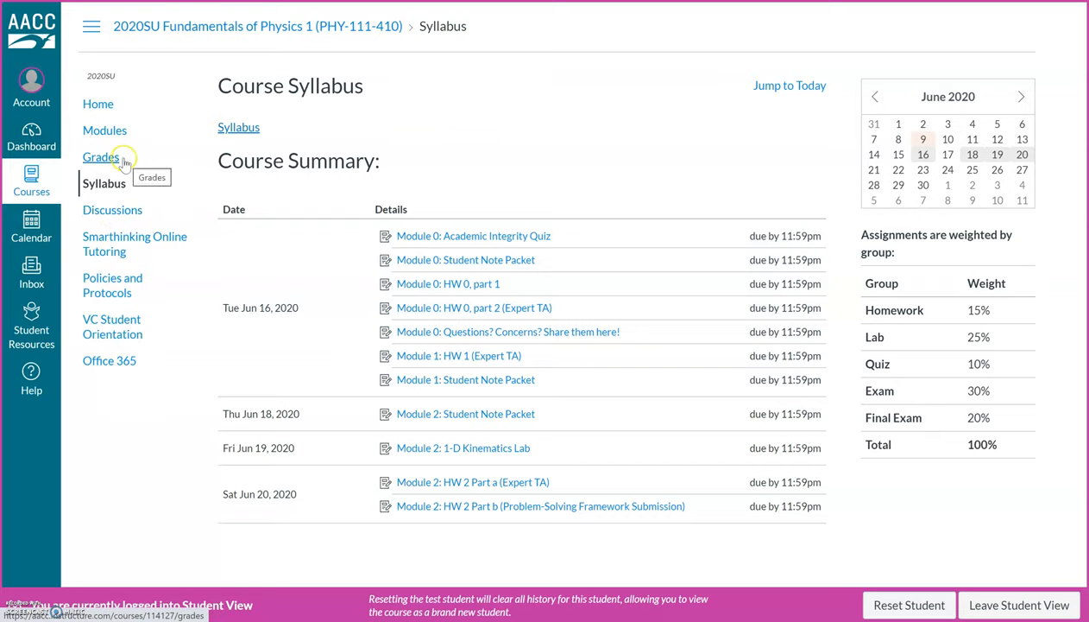
{"action": "left_click", "coordinate": [100, 155]}
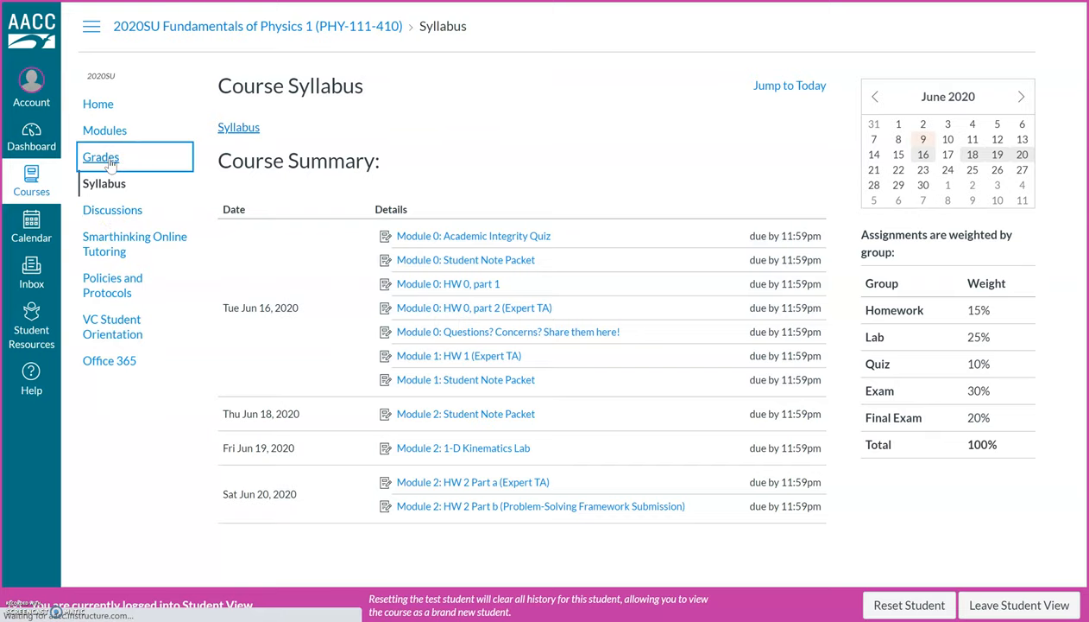
Step: Open the Grades page and scroll through the assignments with due dates and point values
{"action": "left_click", "coordinate": [100, 155]}
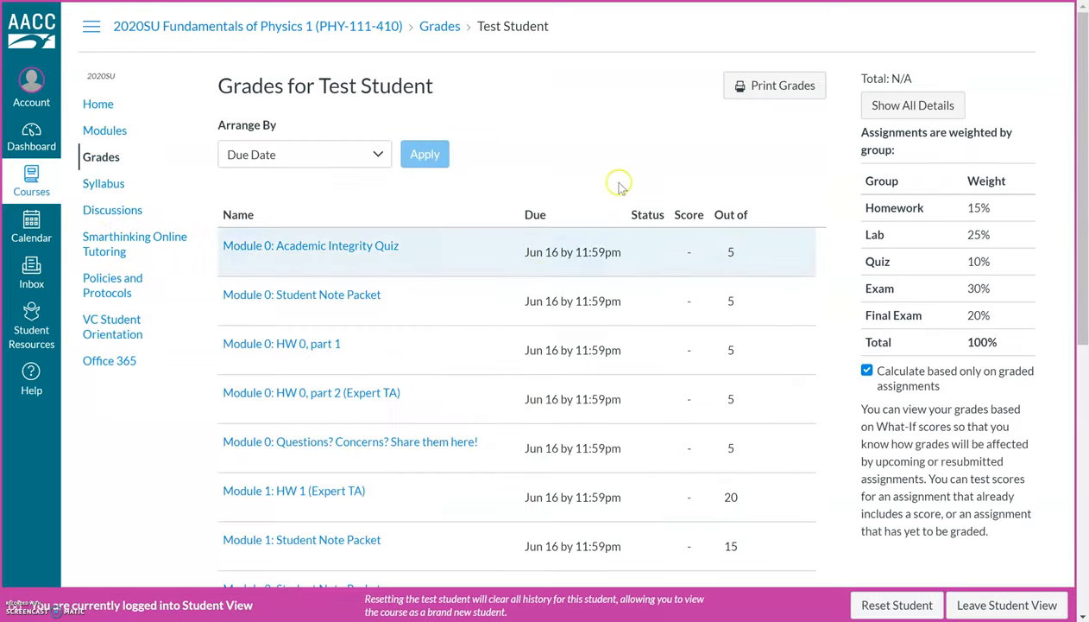
{"action": "scroll", "scroll_direction": "down", "scroll_amount": 3}
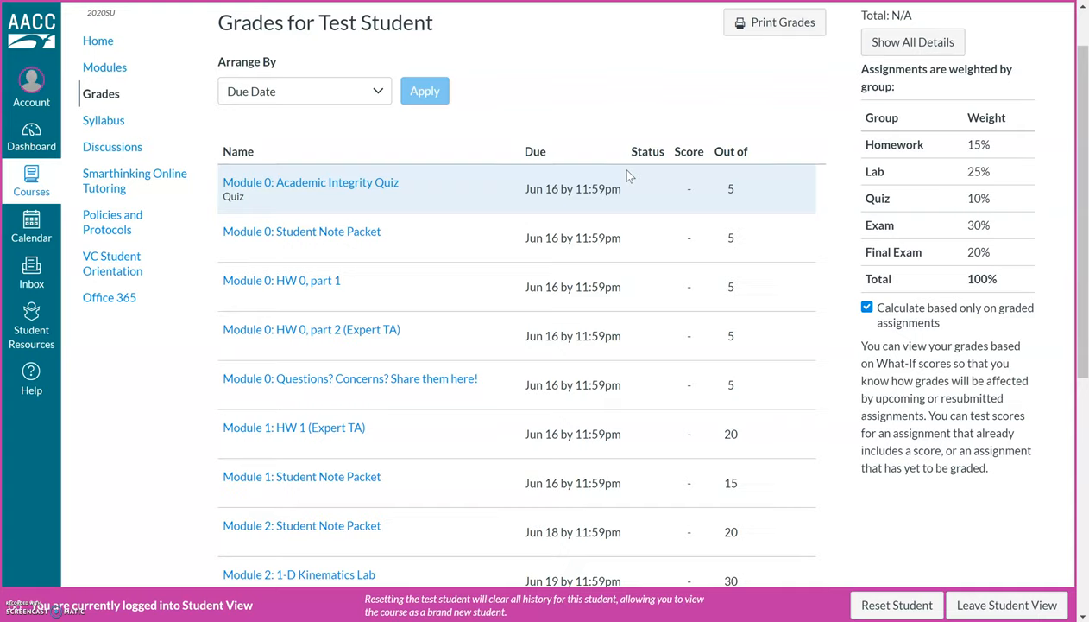
{"action": "scroll", "scroll_direction": "down", "scroll_amount": 3}
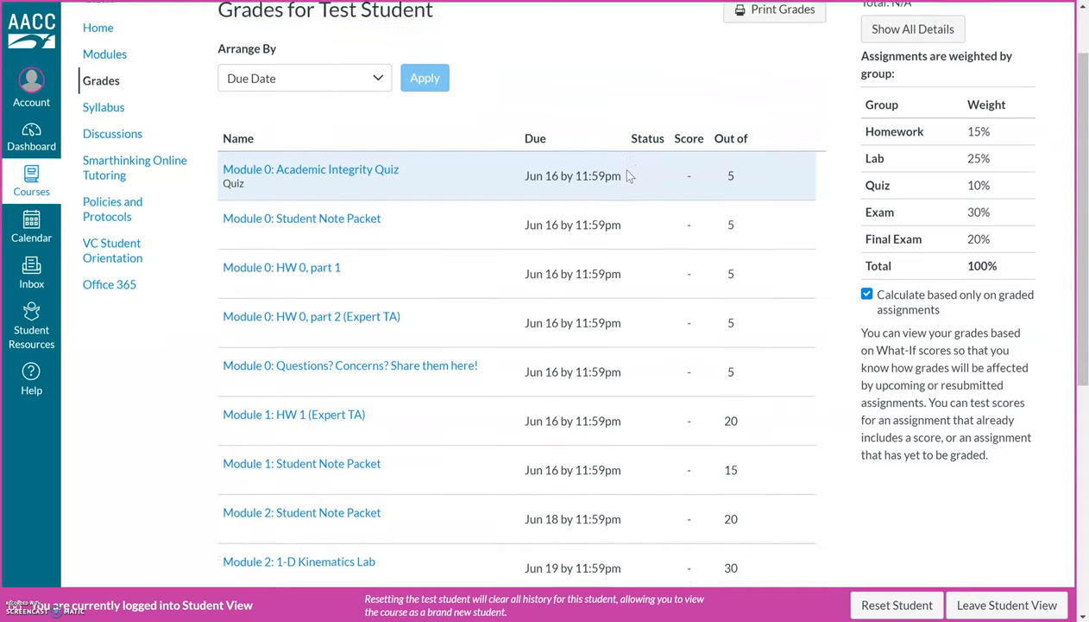
{"action": "scroll", "scroll_direction": "down", "scroll_amount": 3}
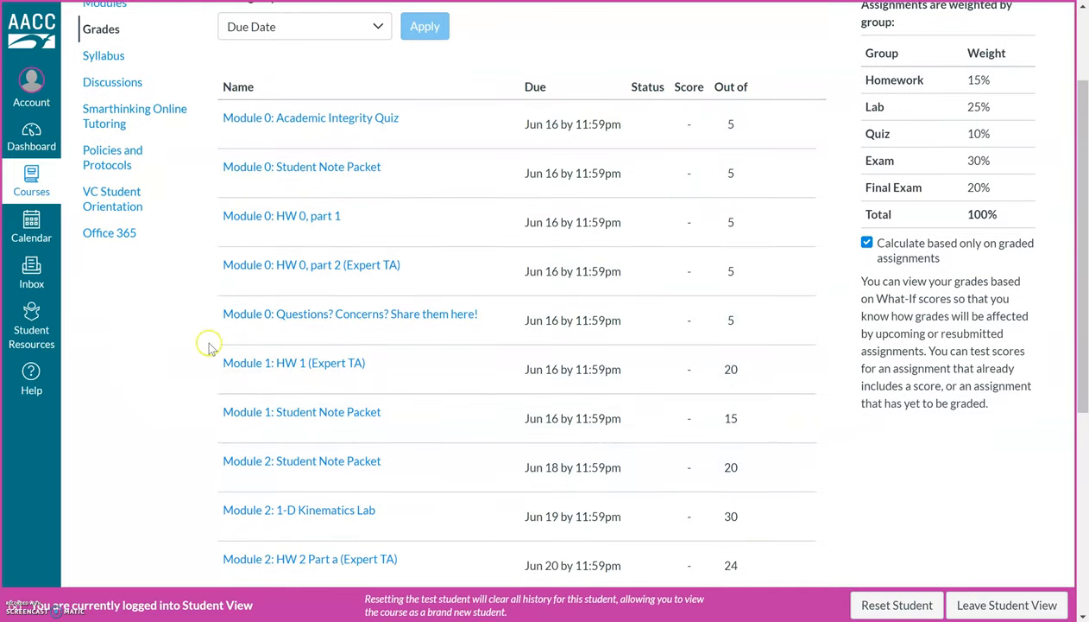
{"action": "mouse_move", "coordinate": [180, 292]}
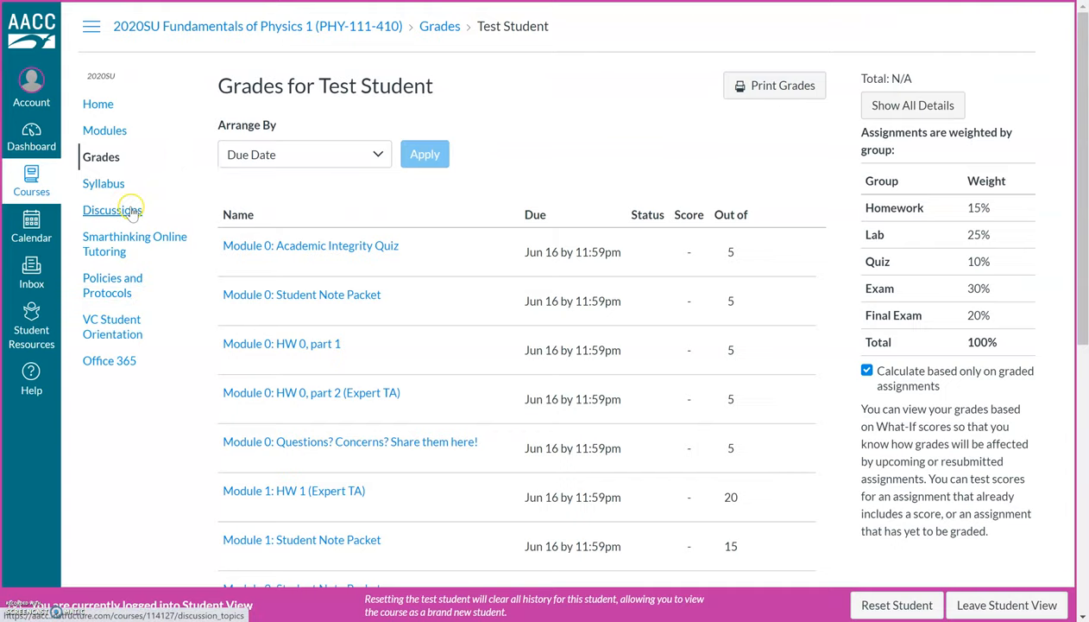
Step: Open the Discussions page listing the Module 0 questions thread and Module 2 HW 2 discussion
{"action": "left_click", "coordinate": [112, 211]}
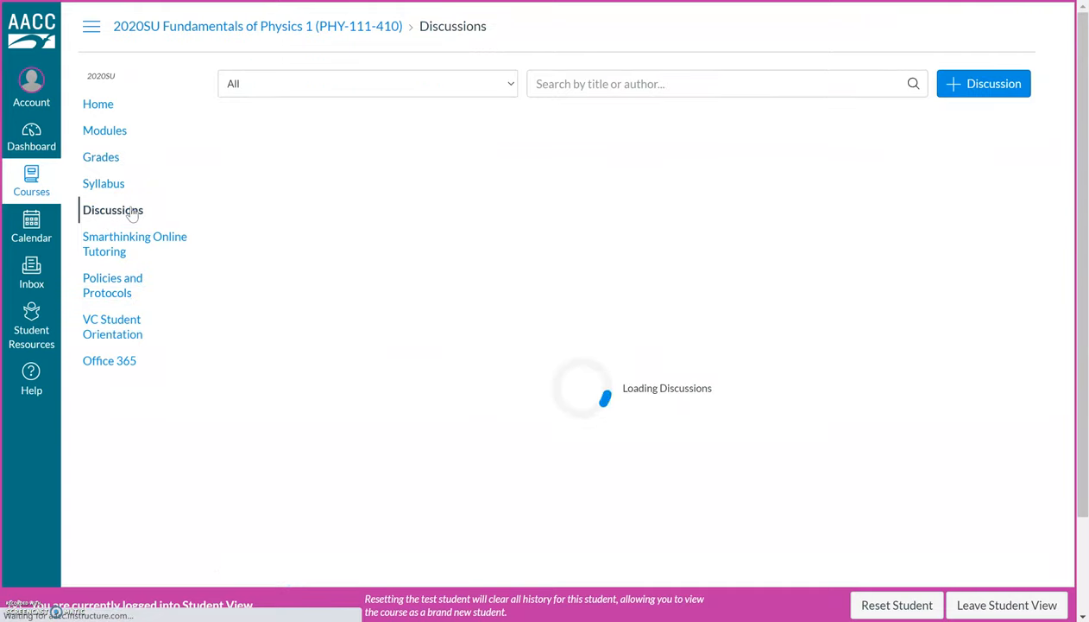
{"action": "left_click", "coordinate": [112, 211]}
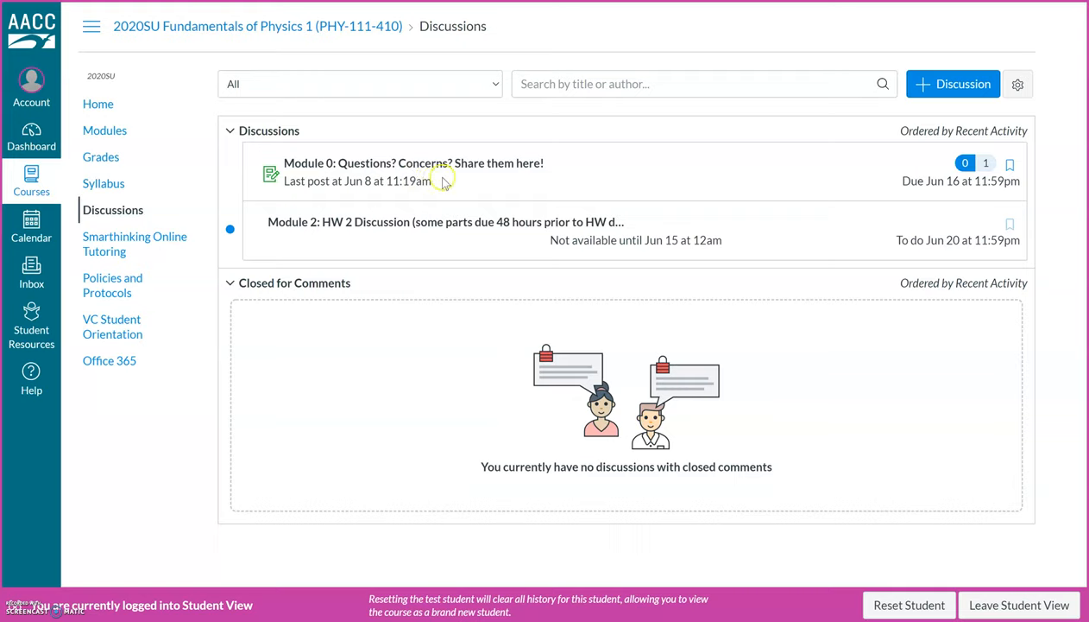
{"action": "mouse_move", "coordinate": [435, 190]}
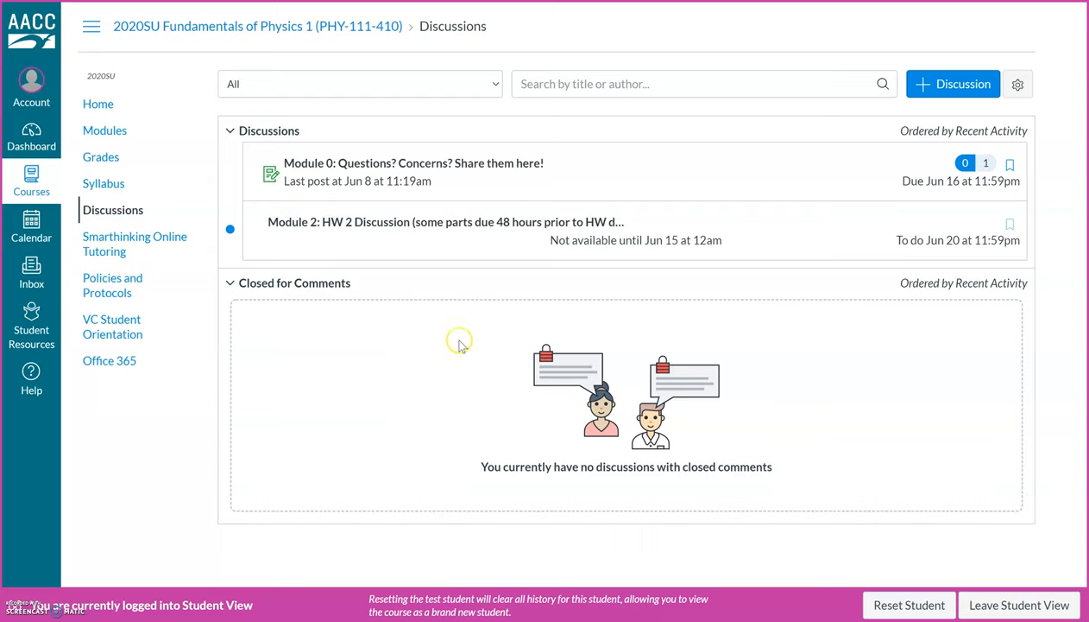
{"action": "mouse_move", "coordinate": [217, 345]}
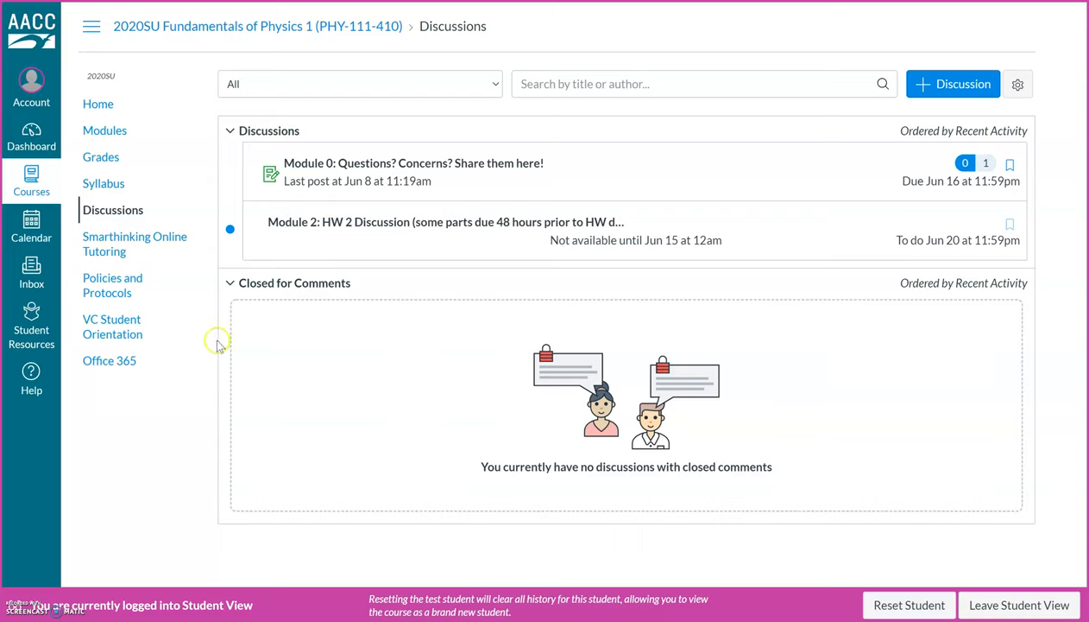
{"action": "mouse_move", "coordinate": [134, 244]}
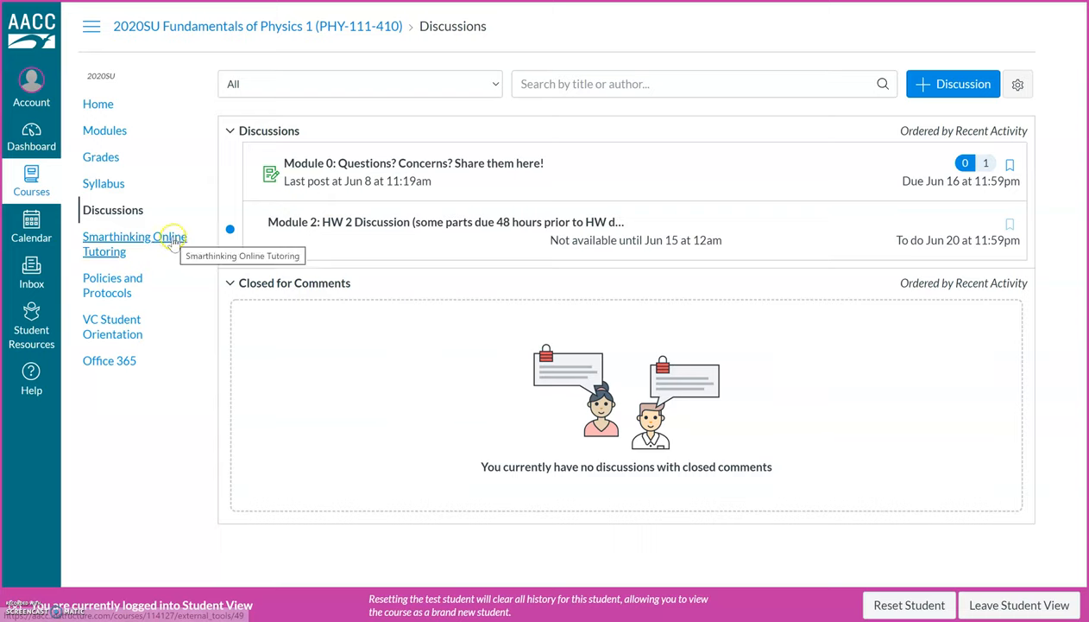
{"action": "mouse_move", "coordinate": [159, 262]}
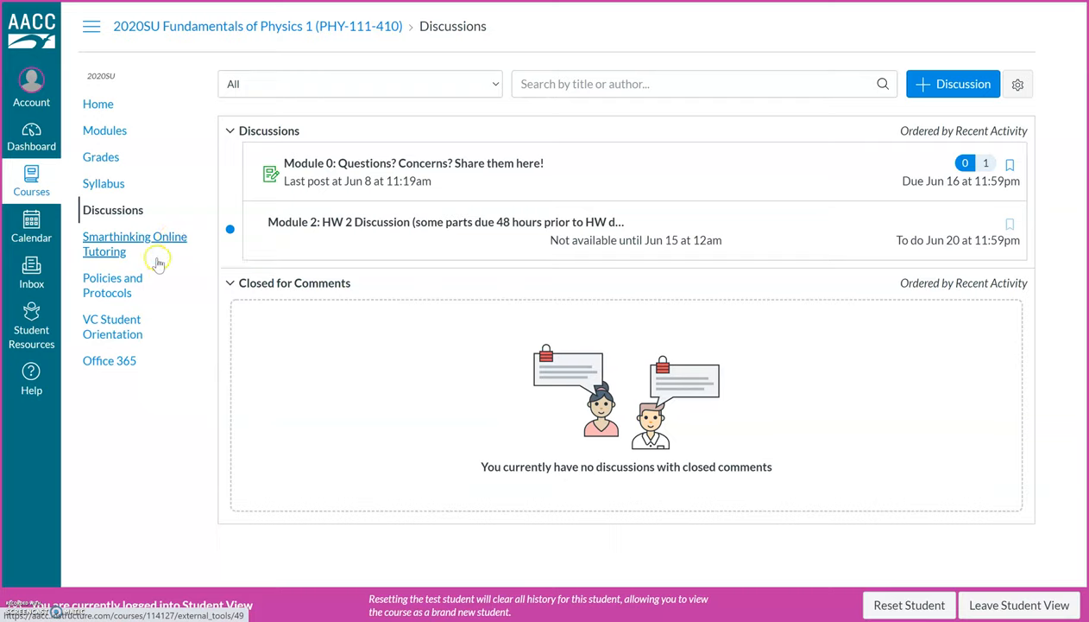
{"action": "mouse_move", "coordinate": [159, 262]}
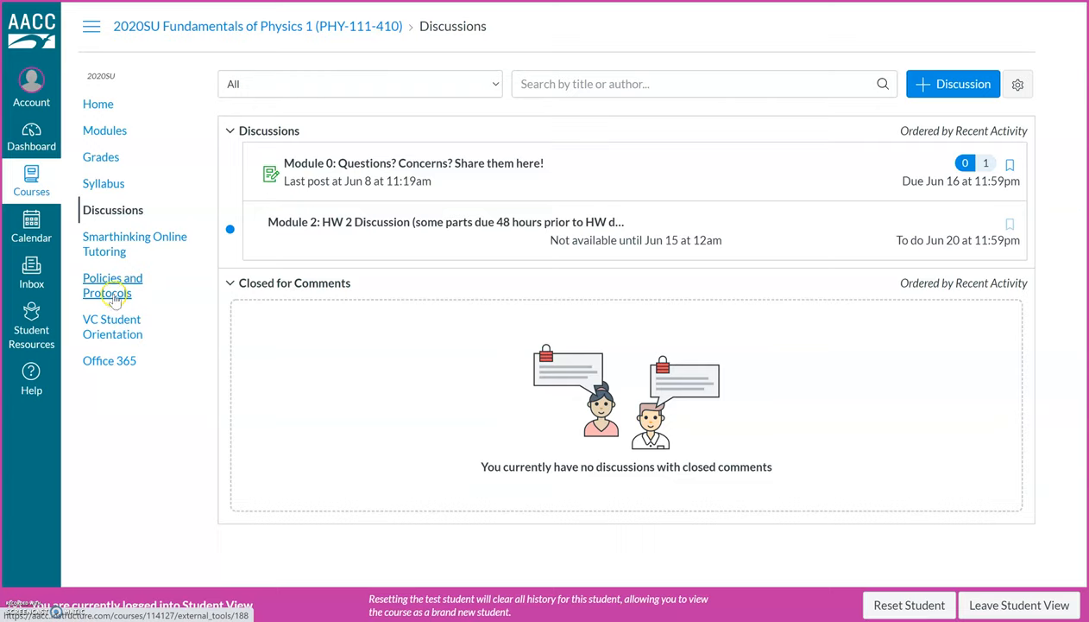
Step: Open the course's Policies and Protocols page from the navigation menu
{"action": "left_click", "coordinate": [112, 285]}
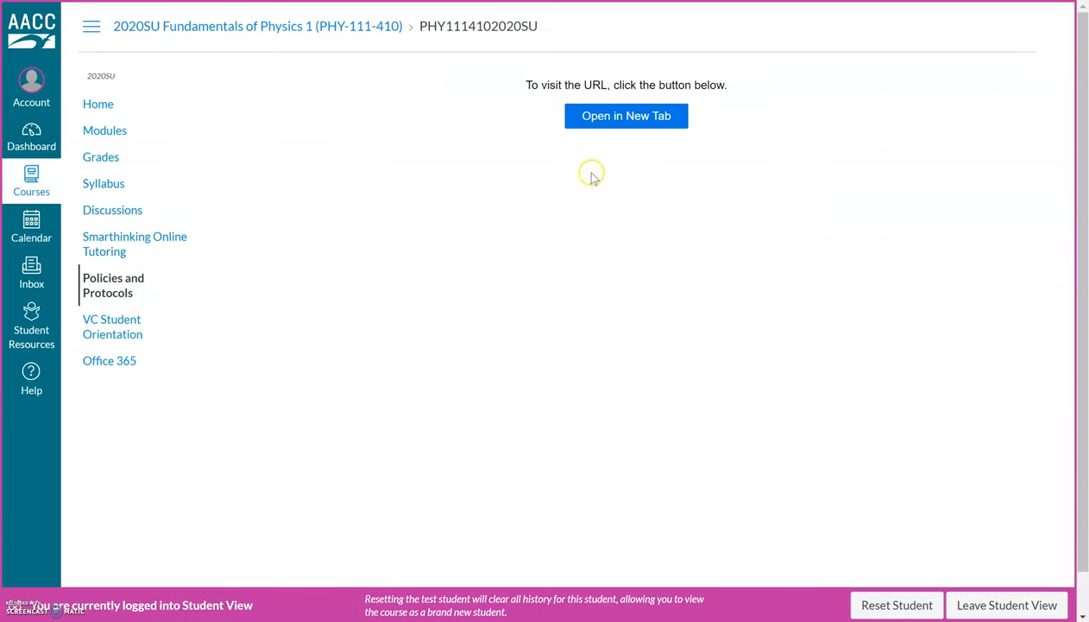
{"action": "mouse_move", "coordinate": [228, 337]}
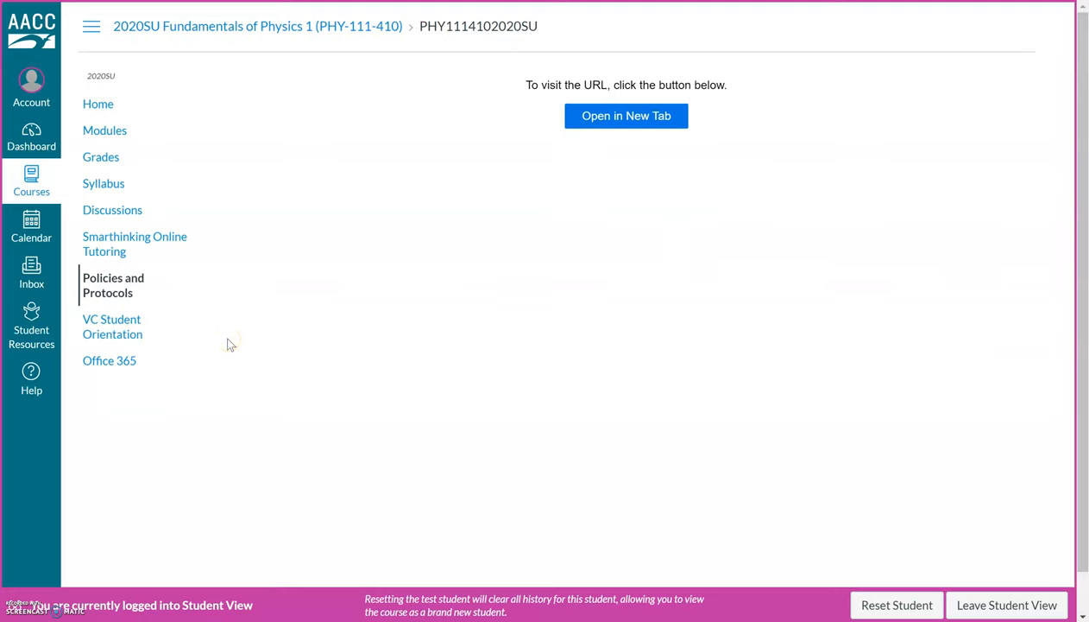
{"action": "mouse_move", "coordinate": [113, 326]}
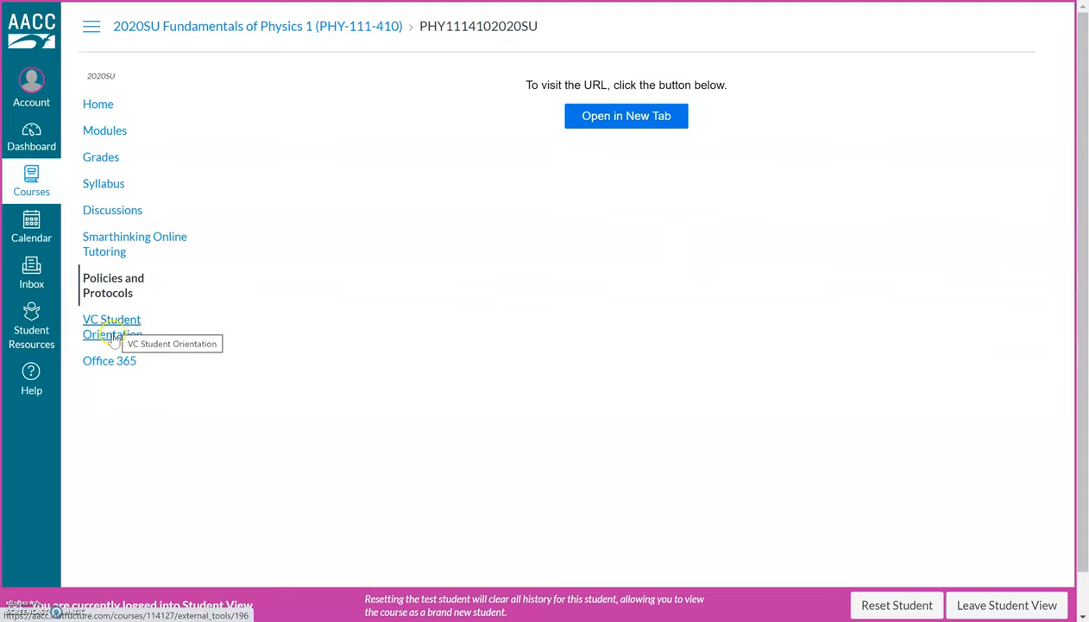
{"action": "mouse_move", "coordinate": [169, 335]}
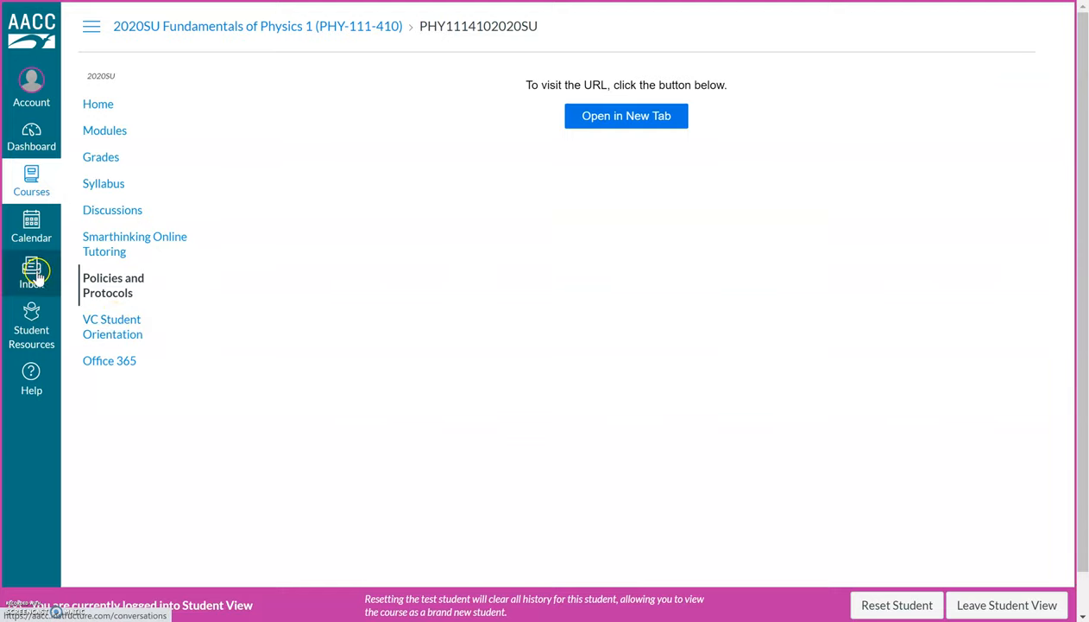
{"action": "mouse_move", "coordinate": [35, 273]}
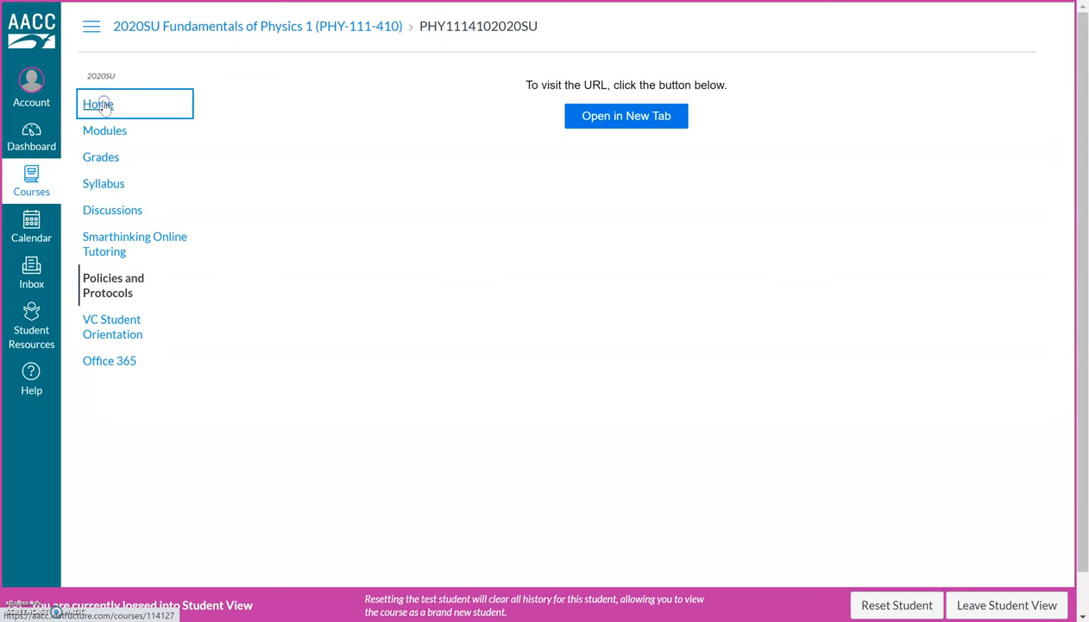
Step: Return to the course home page and scroll to the First Steps instructions
{"action": "left_click", "coordinate": [97, 103]}
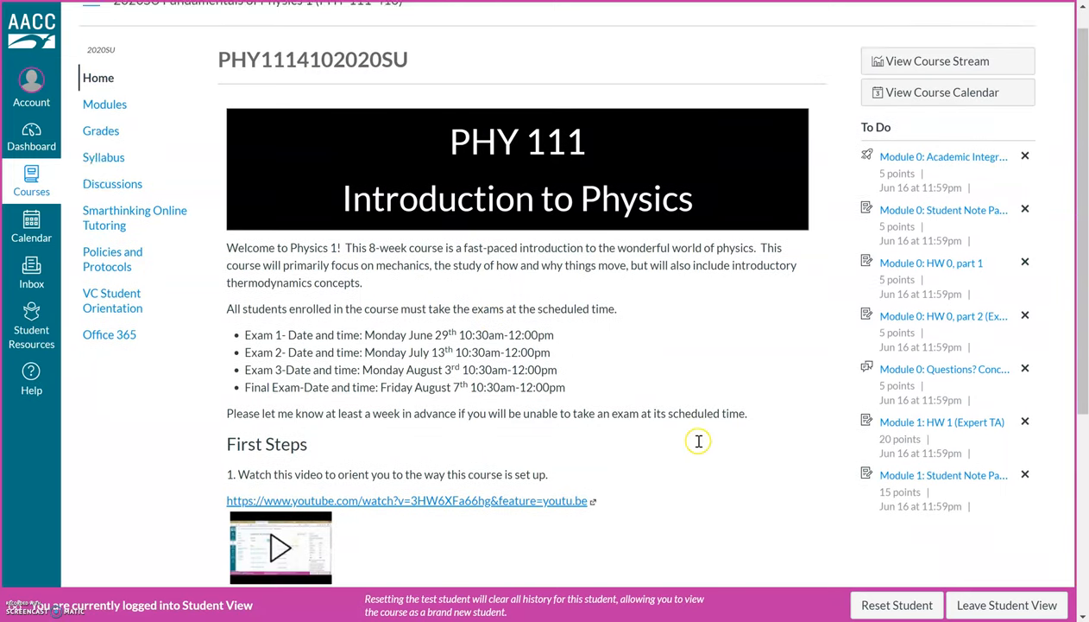
{"action": "scroll", "scroll_direction": "down", "scroll_amount": 3}
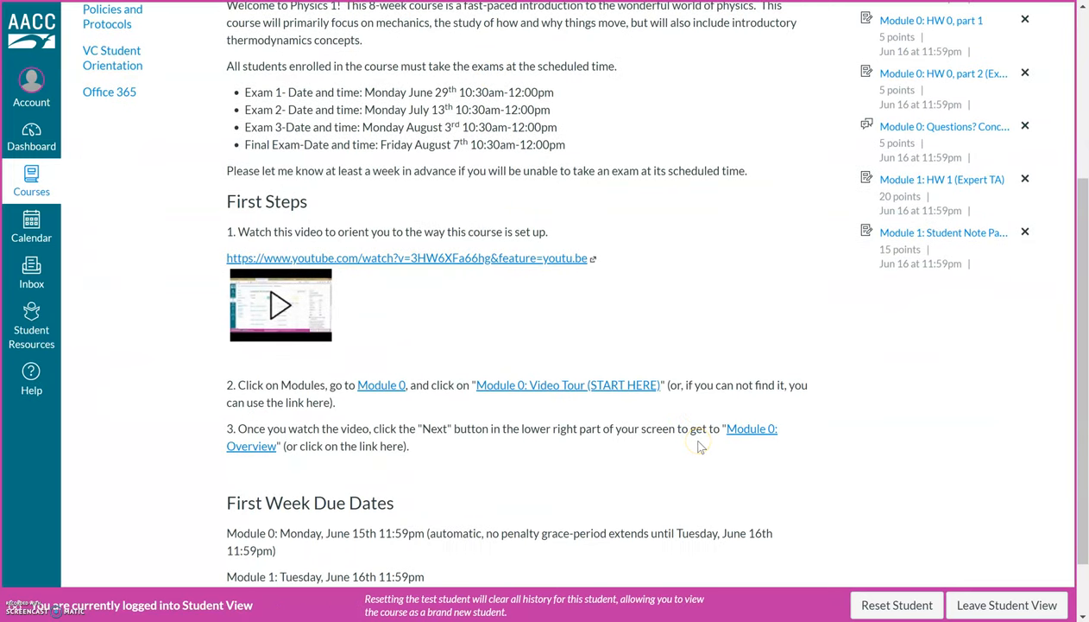
{"action": "mouse_move", "coordinate": [380, 383]}
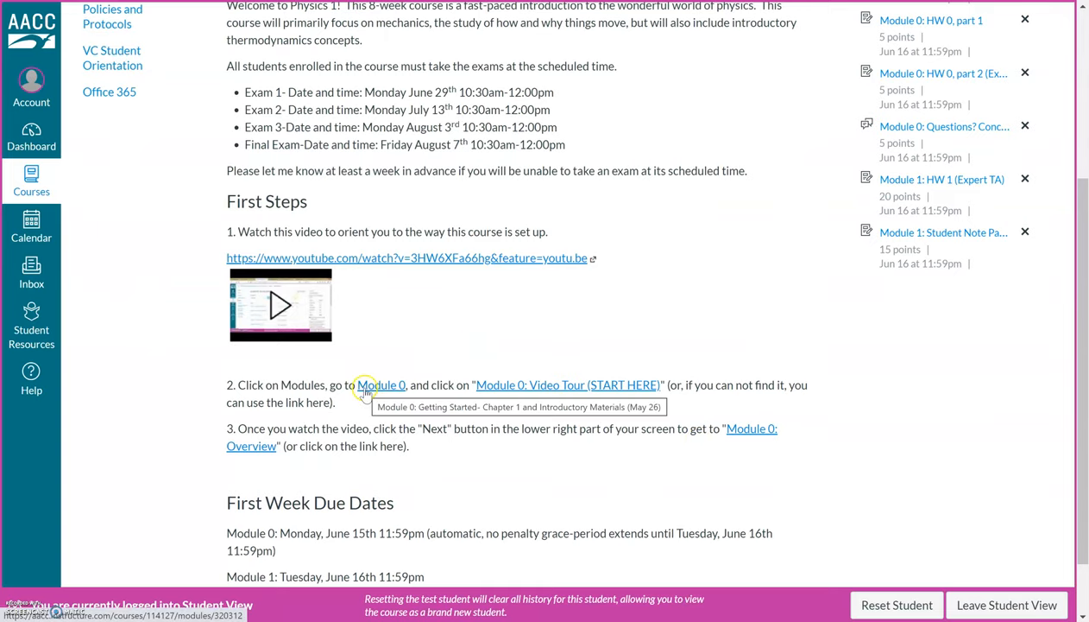
{"action": "mouse_move", "coordinate": [544, 404]}
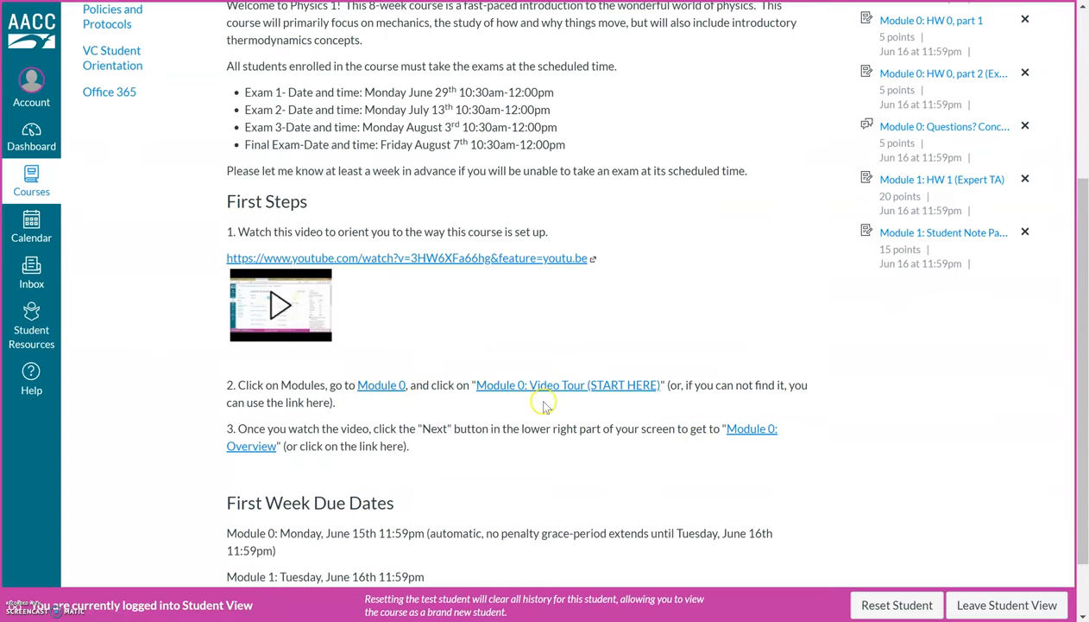
{"action": "mouse_move", "coordinate": [628, 399]}
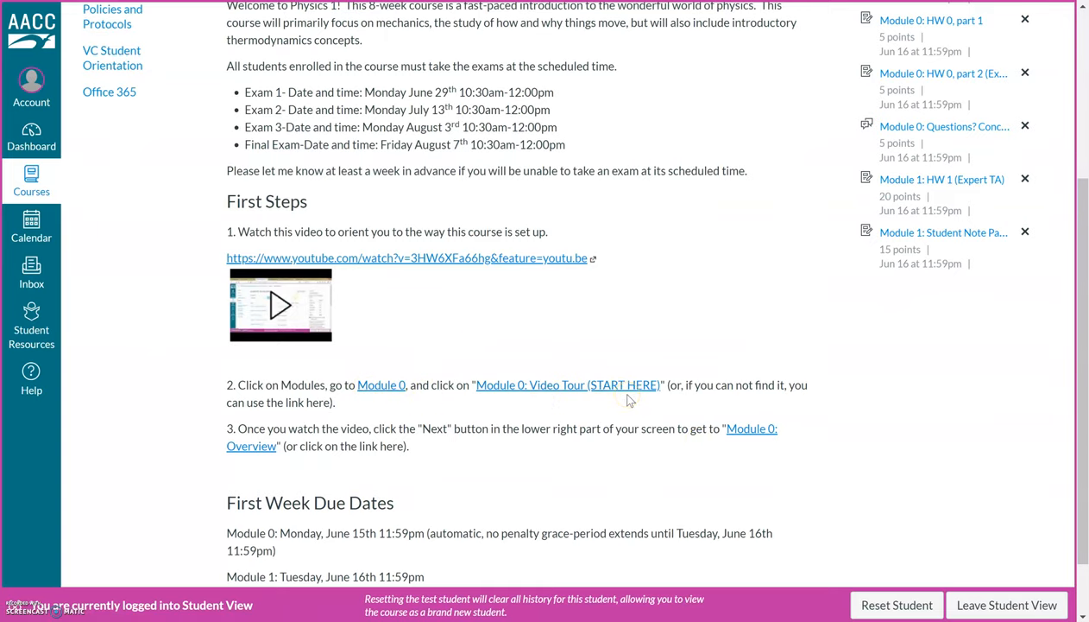